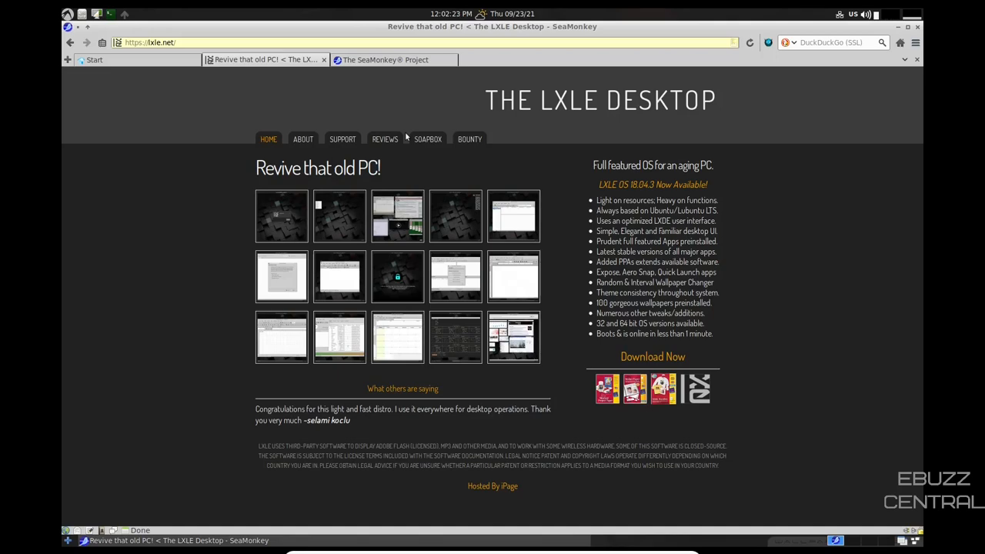
pyautogui.moveTo(435, 155)
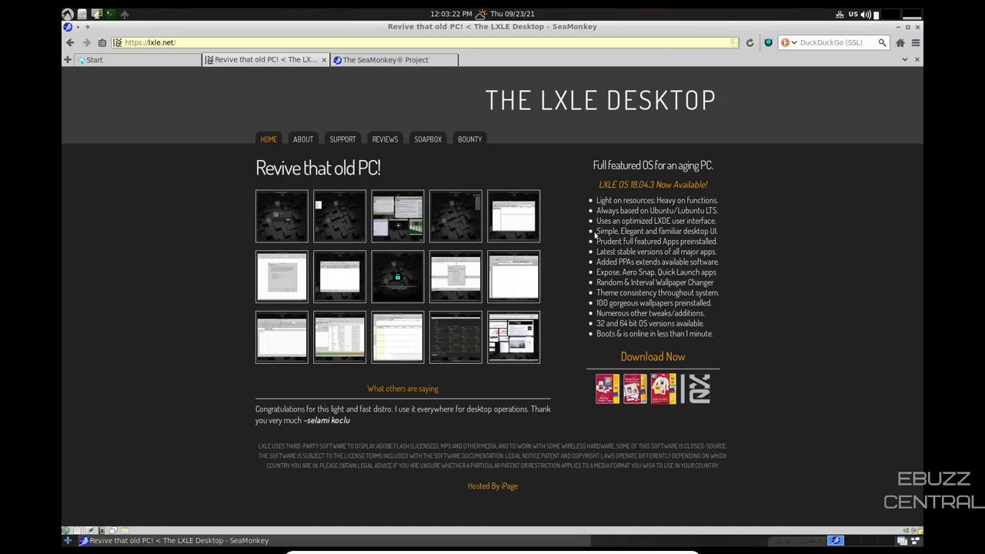
pyautogui.moveTo(563, 256)
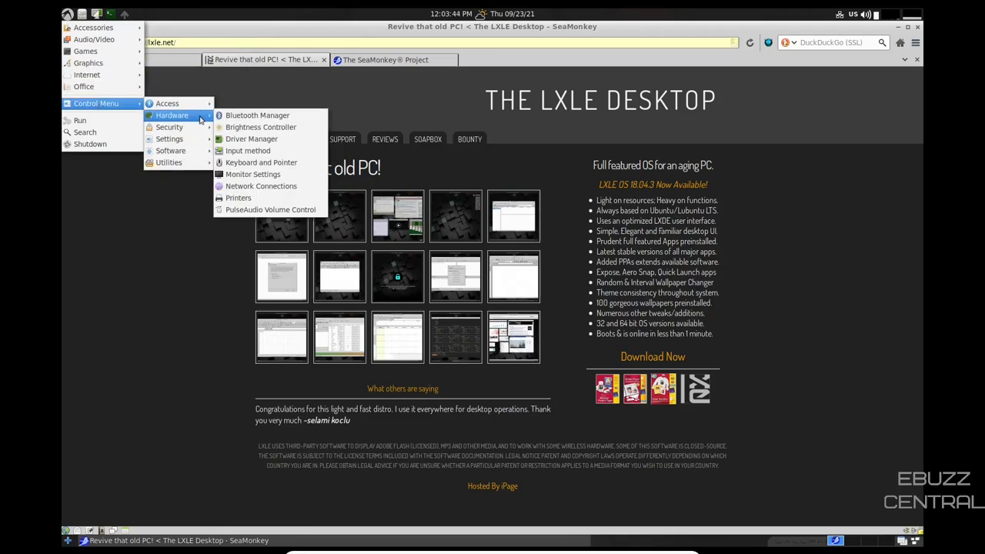
# Set the monitor resolution to 1680x1050, confirm the change, and close Display Settings.
pyautogui.click(253, 174)
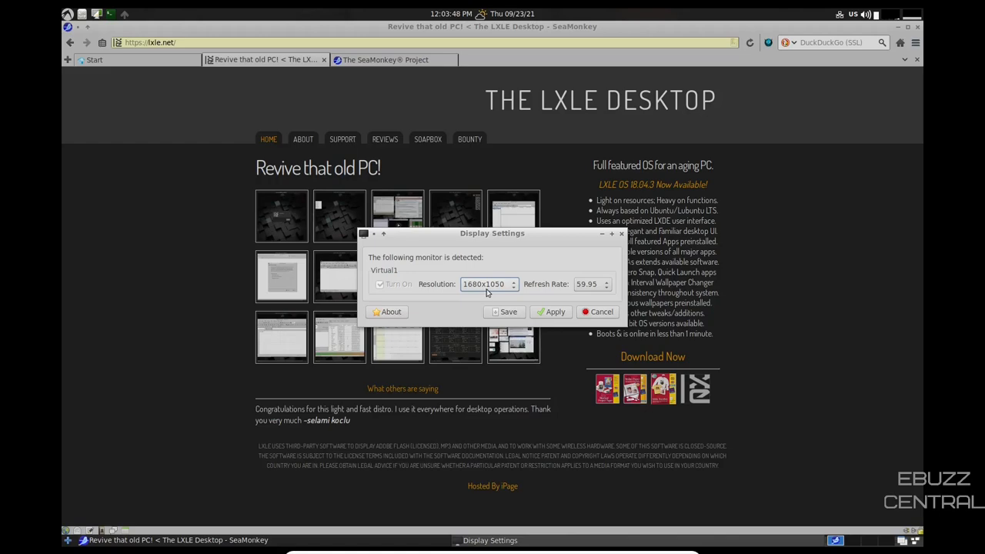
pyautogui.click(489, 283)
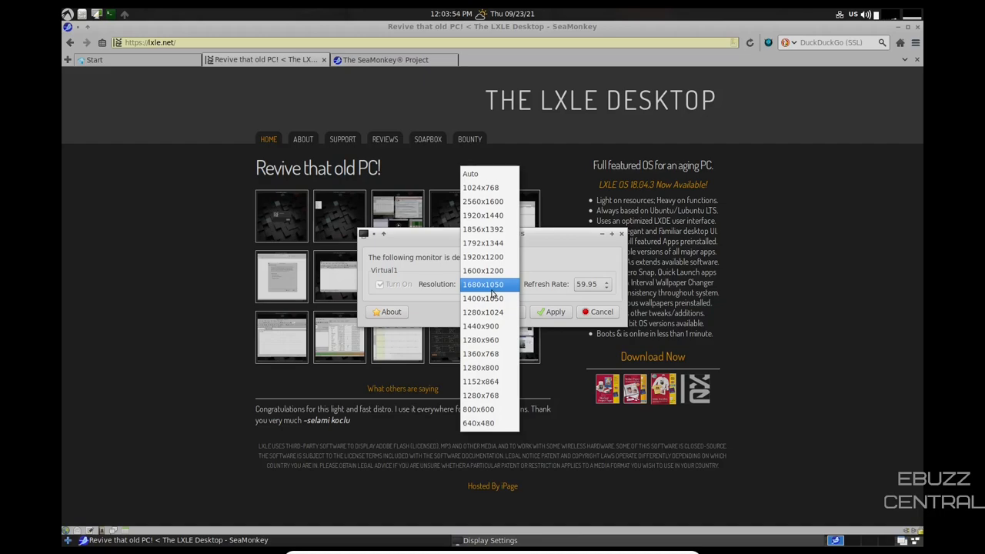
pyautogui.moveTo(491, 293)
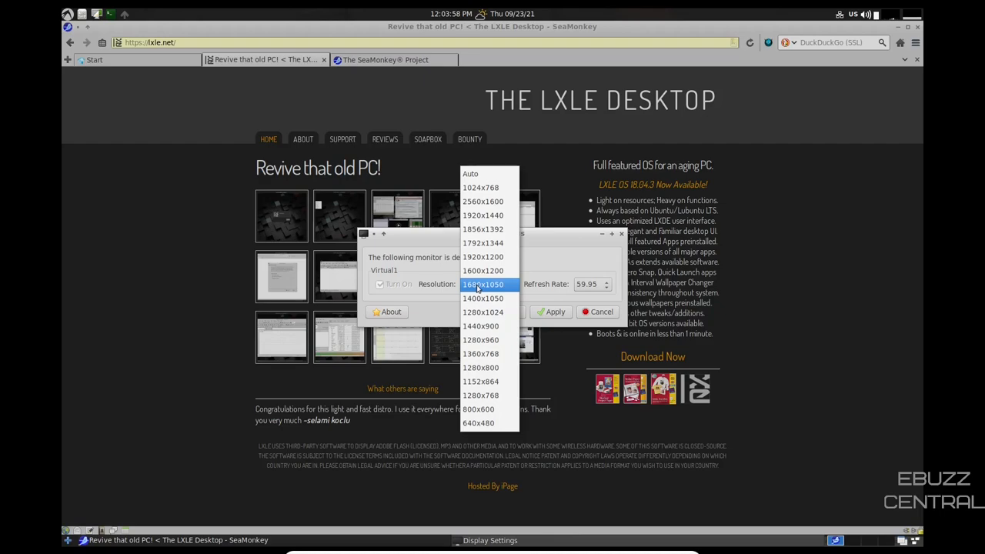
pyautogui.click(555, 312)
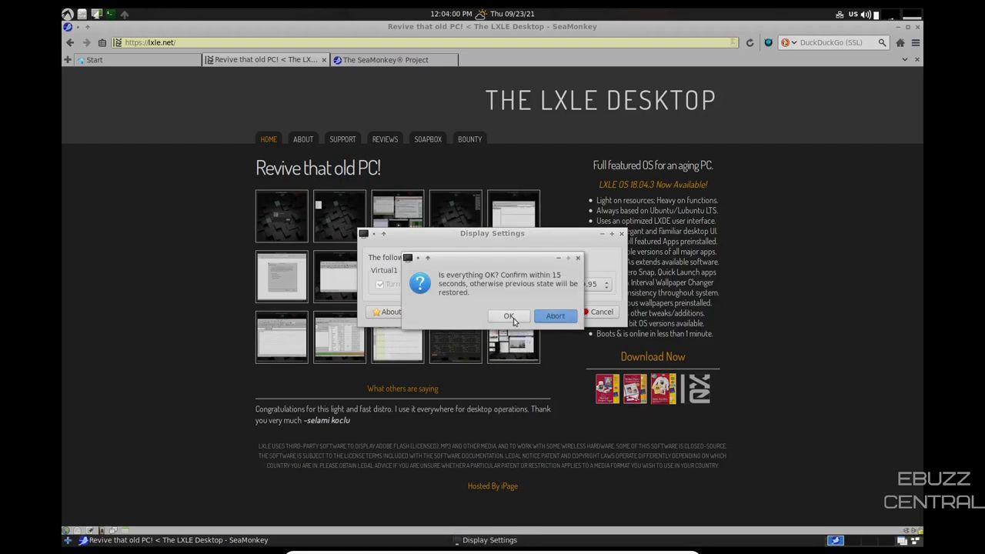
pyautogui.click(509, 316)
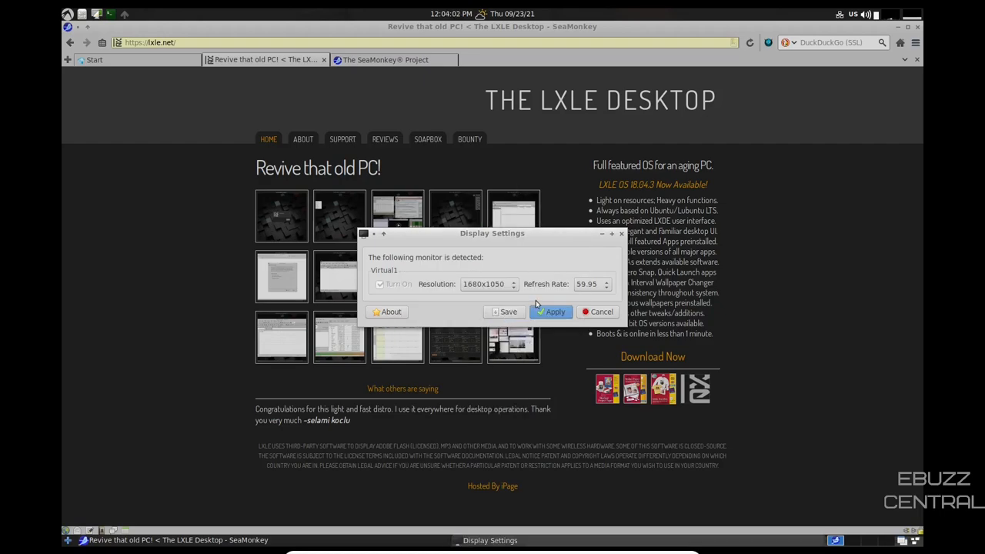
pyautogui.click(597, 311)
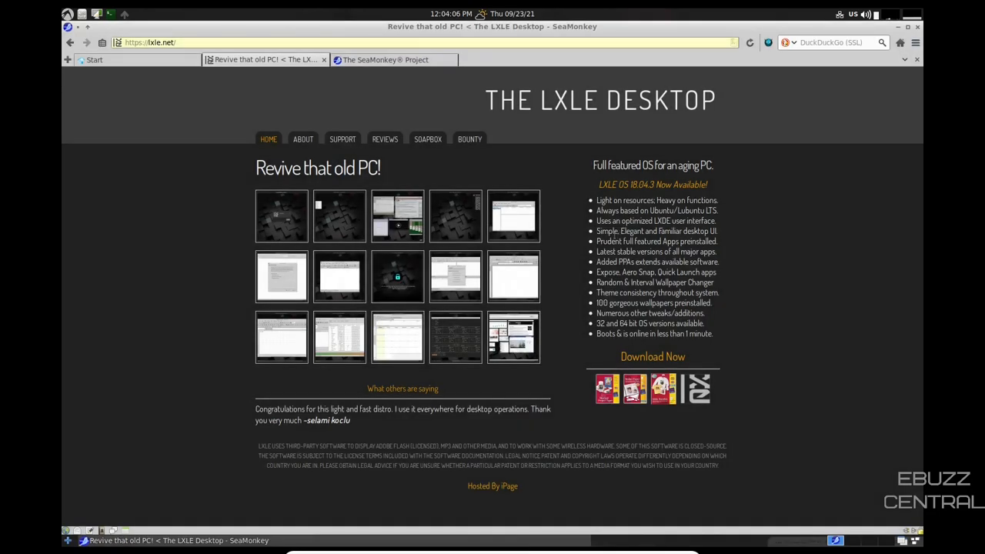
# Switch to 'The SeaMonkey® Project' tab.
pyautogui.click(385, 59)
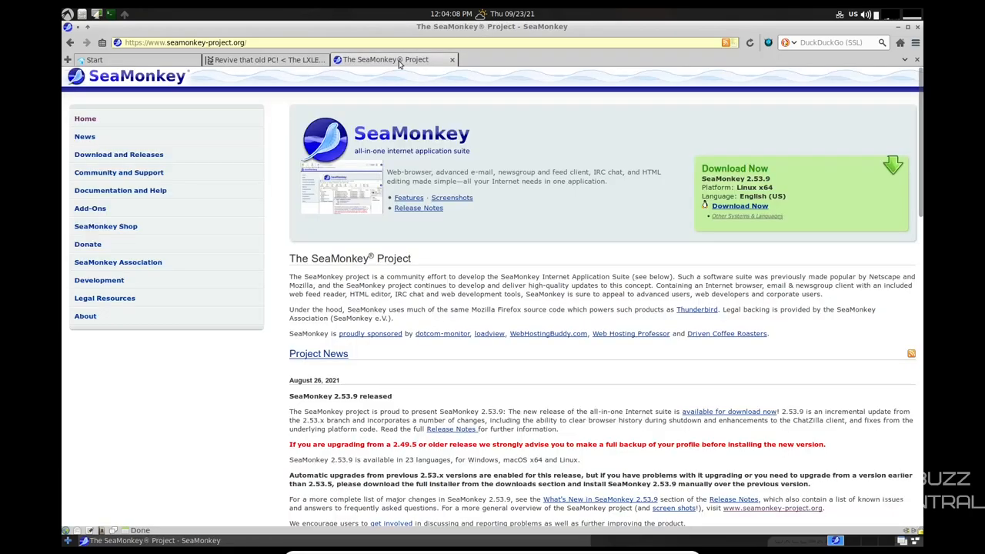
pyautogui.moveTo(421, 200)
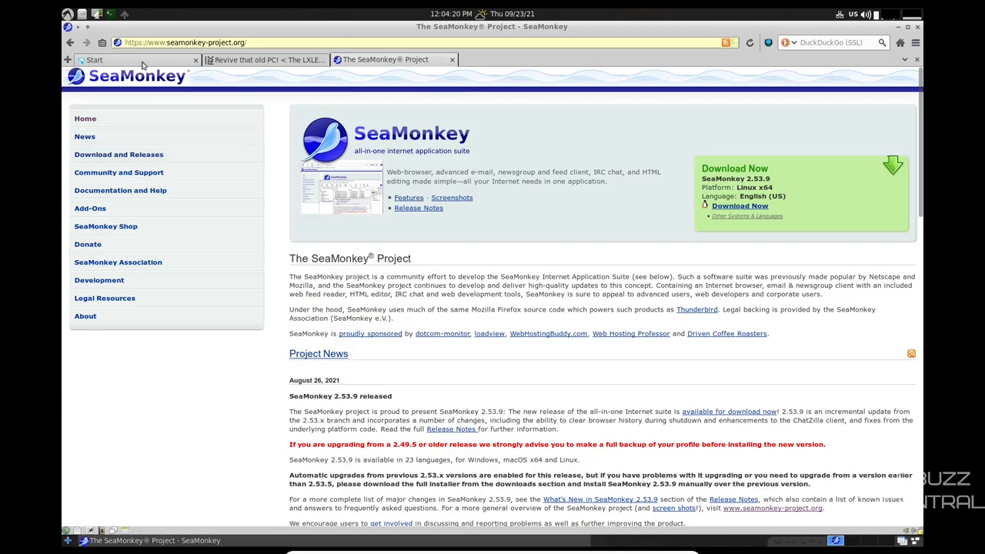
# Visit the Start tab, then the LXLE tab, and return to Start.
pyautogui.click(94, 59)
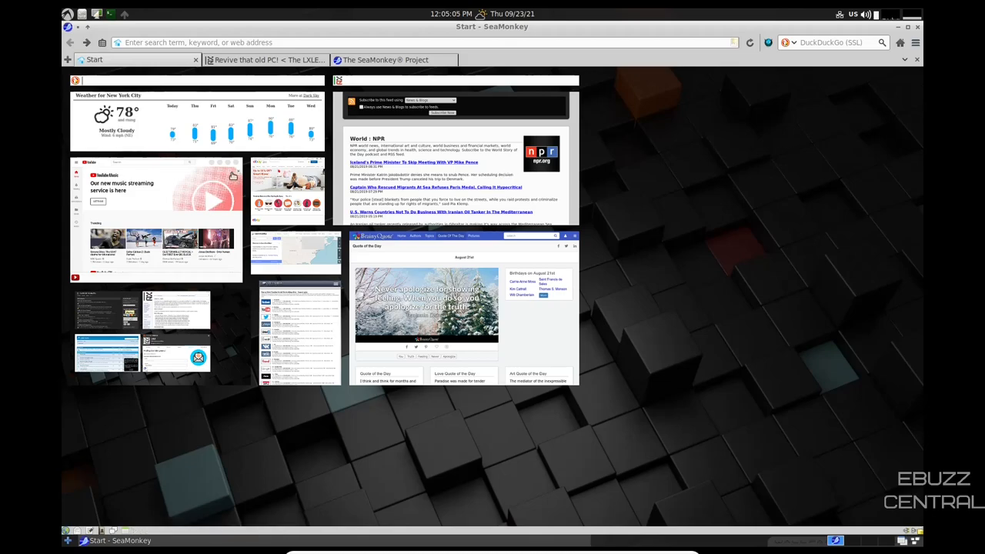
pyautogui.moveTo(630, 327)
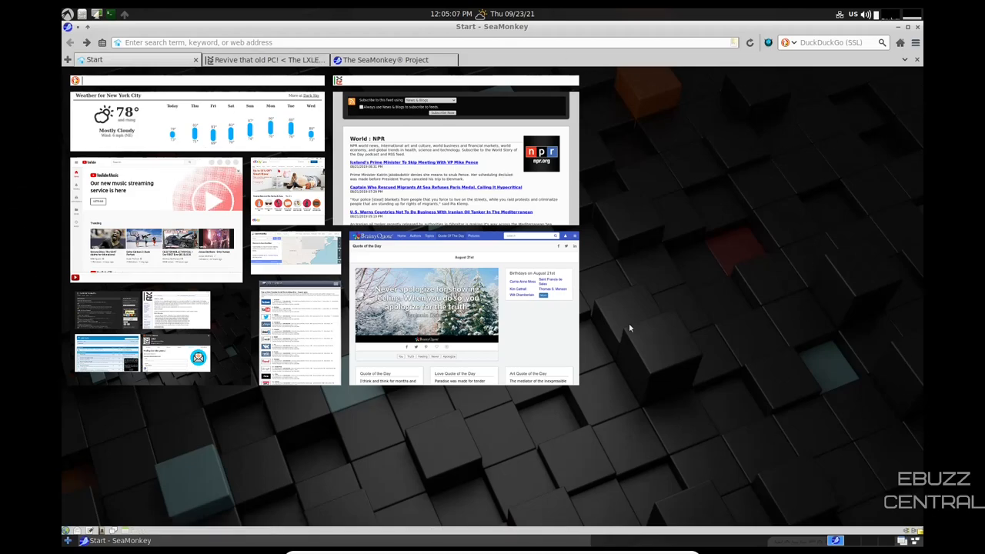
pyautogui.moveTo(785, 413)
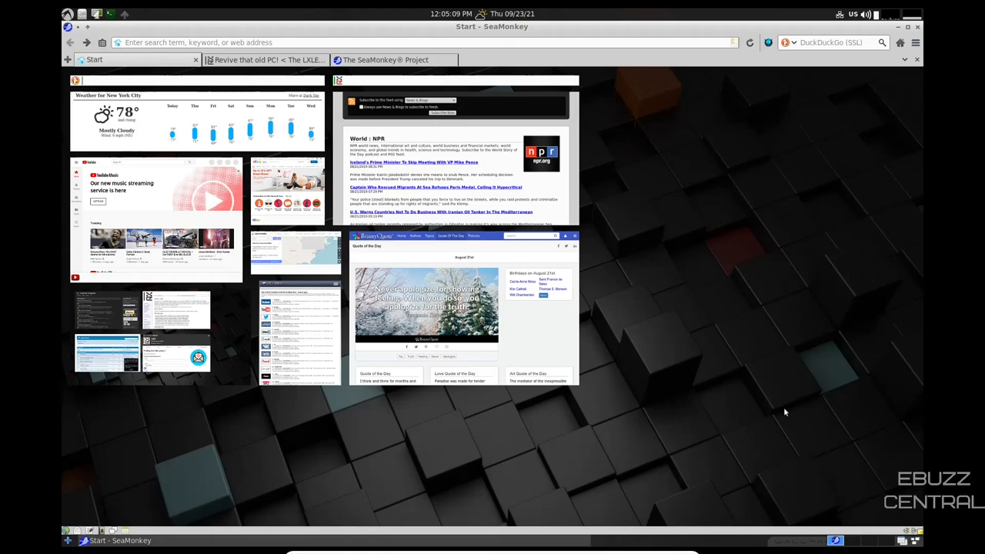
pyautogui.moveTo(657, 289)
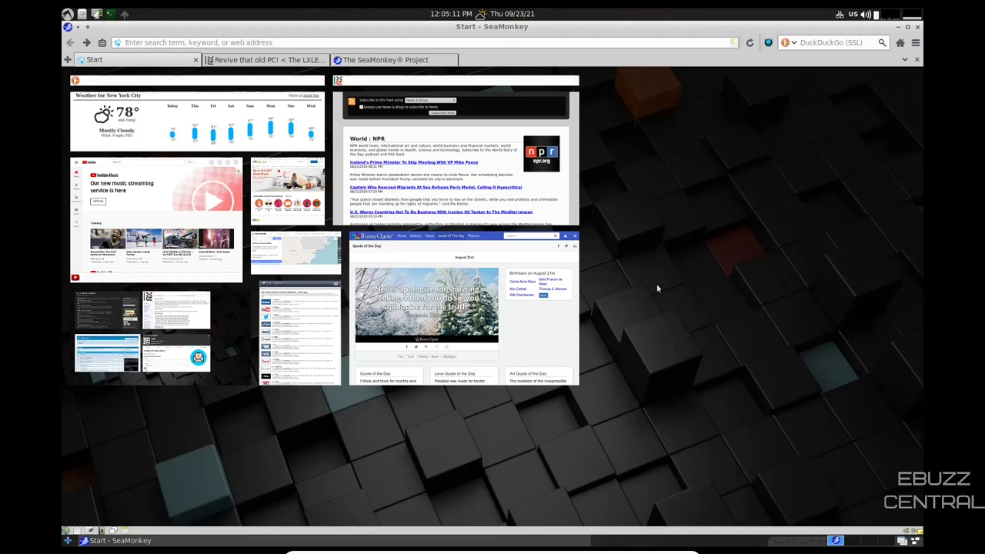
pyautogui.moveTo(917, 75)
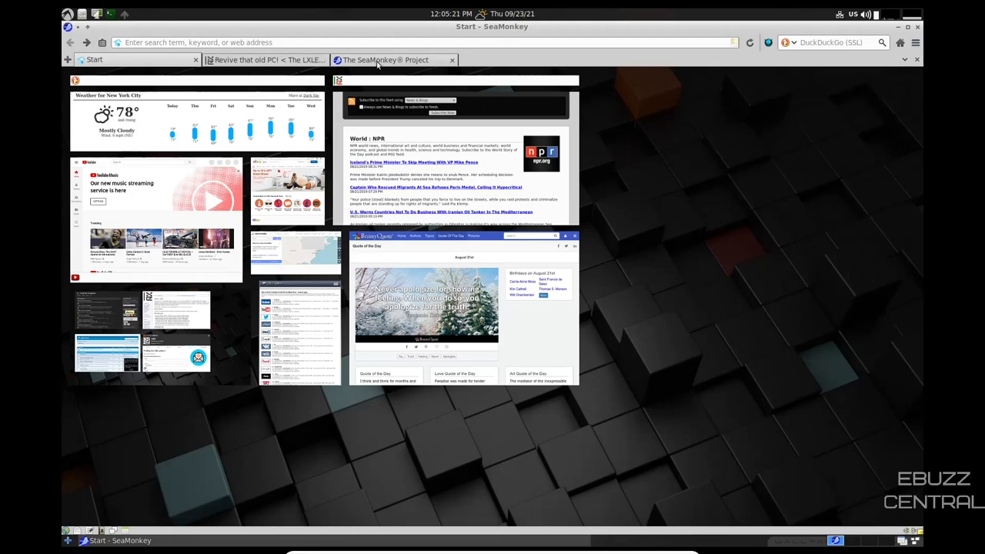
pyautogui.click(265, 59)
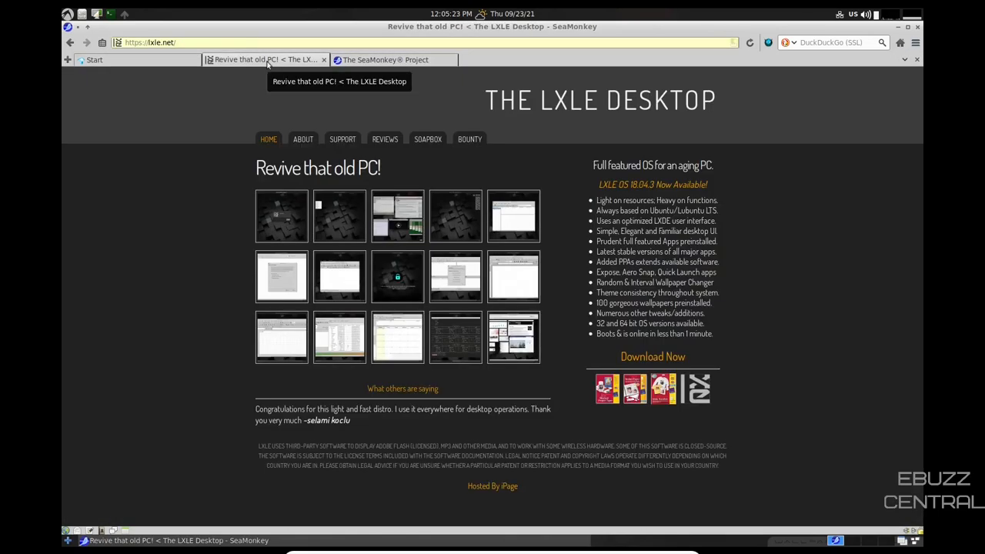
pyautogui.click(94, 59)
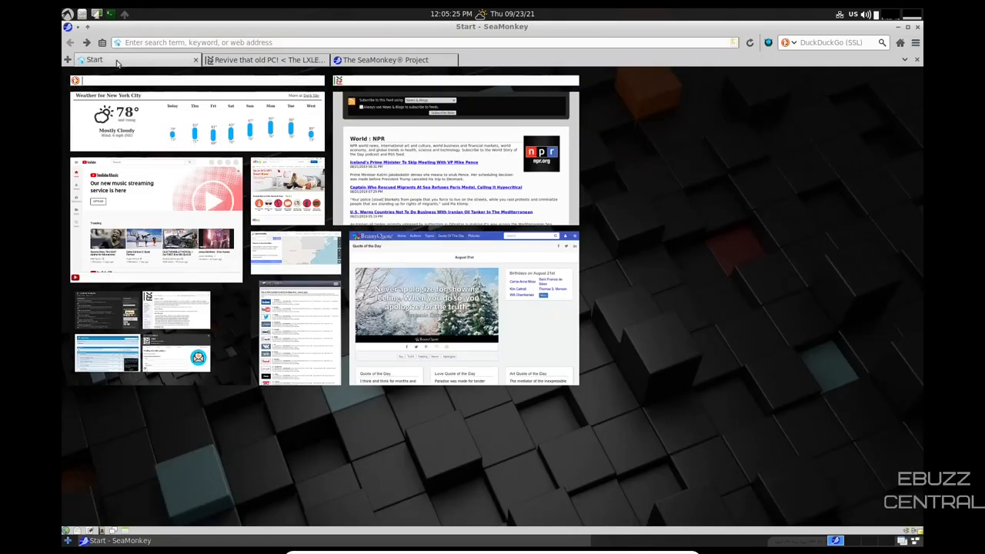
# Zoom the SeaMonkey Start page to 110%.
pyautogui.click(915, 43)
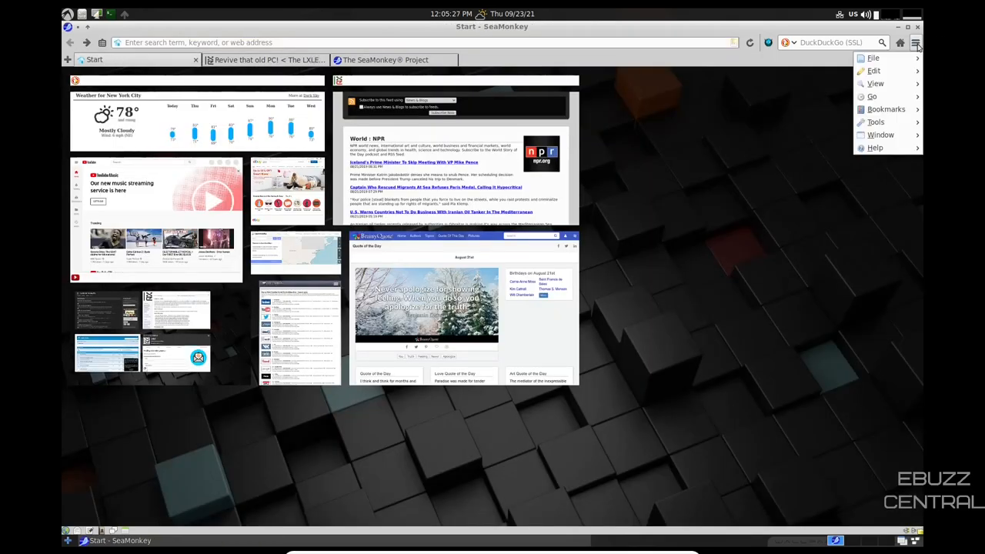
pyautogui.click(874, 83)
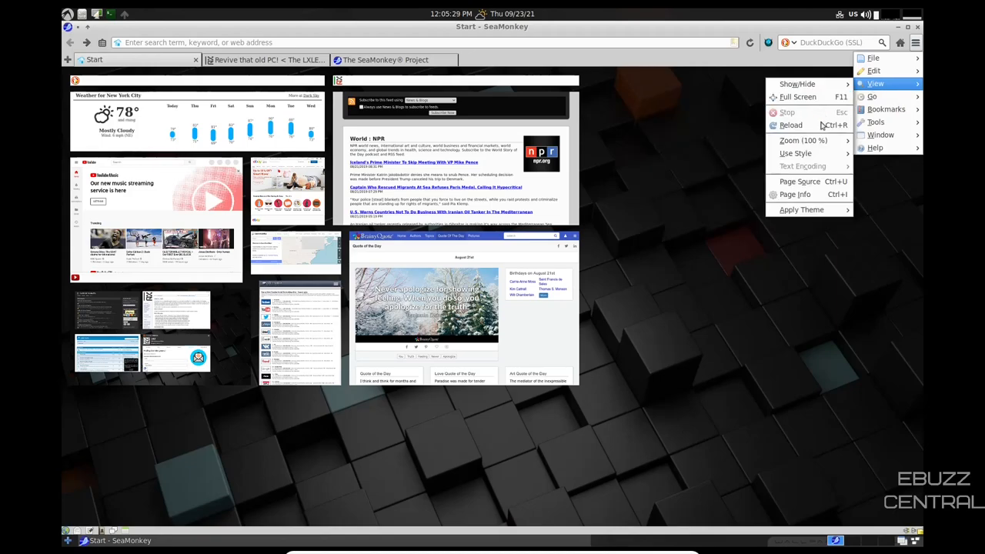
pyautogui.click(803, 140)
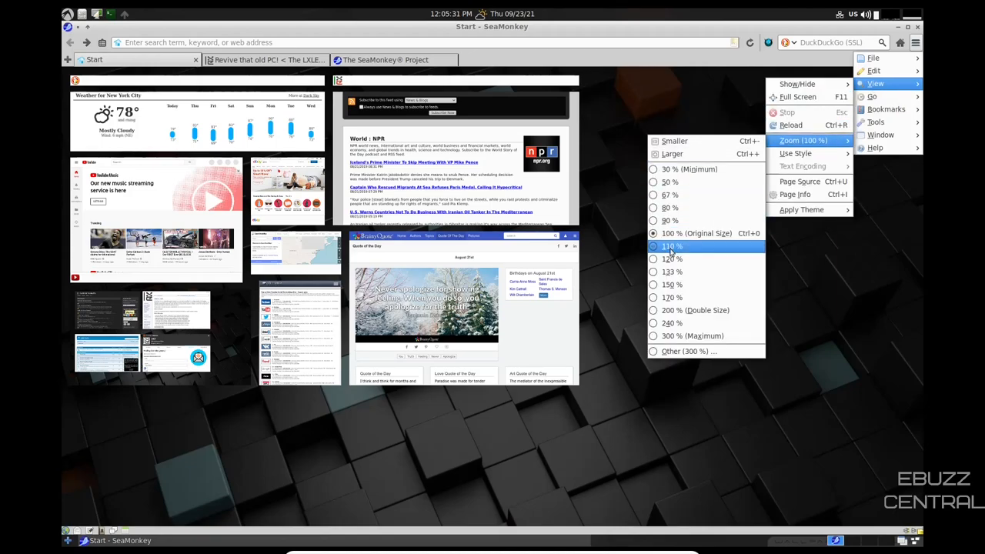
pyautogui.click(668, 247)
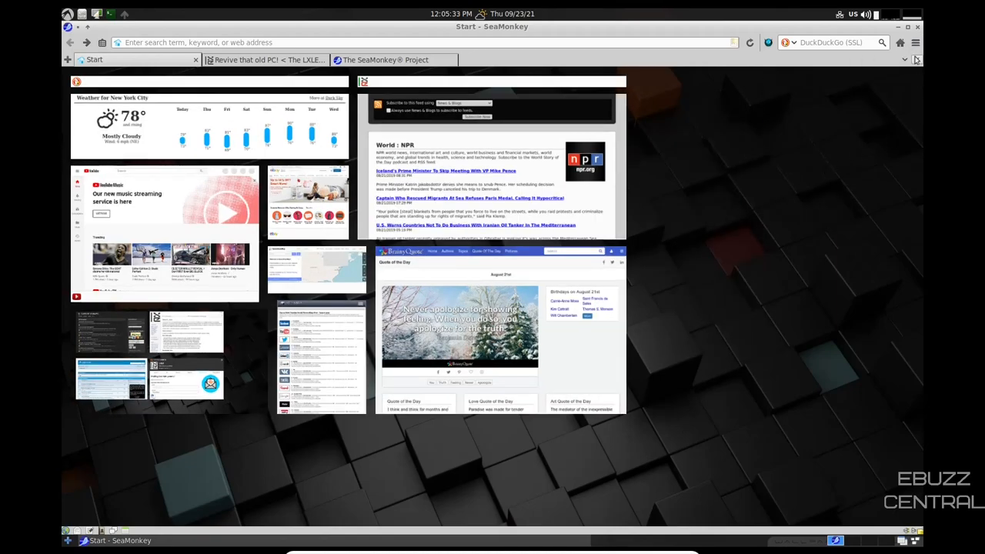
# Enlarge the page zoom one more level, to 120%, and scroll down.
pyautogui.click(914, 43)
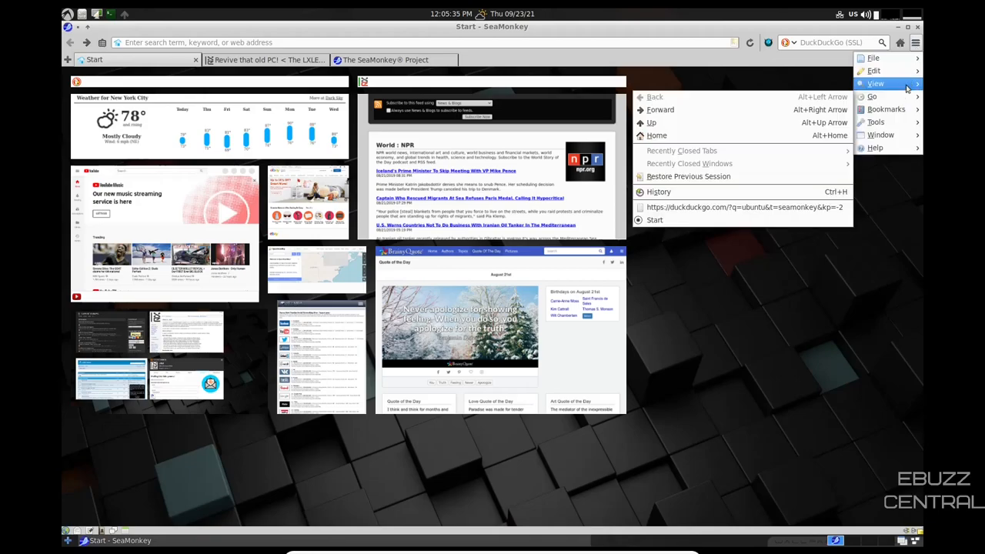
pyautogui.click(875, 83)
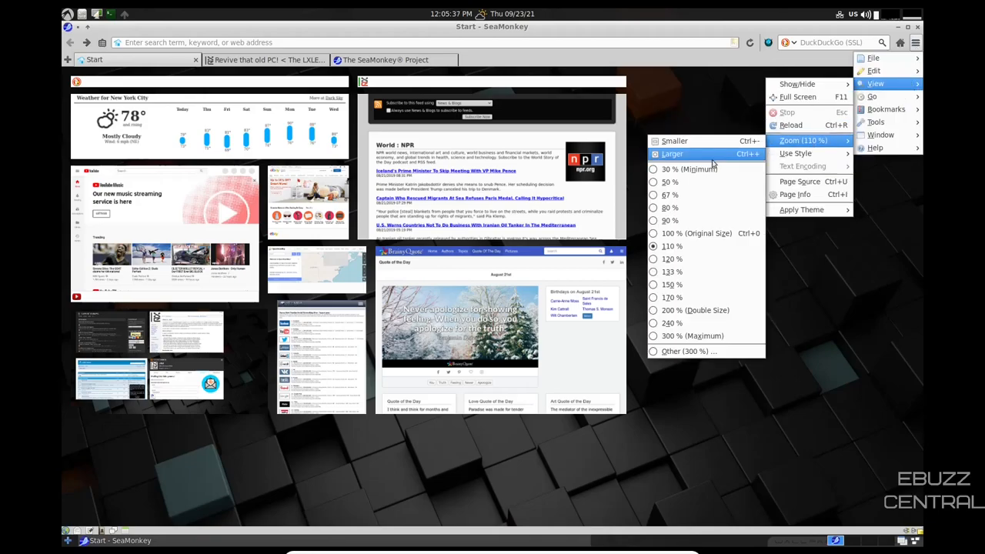
pyautogui.click(672, 154)
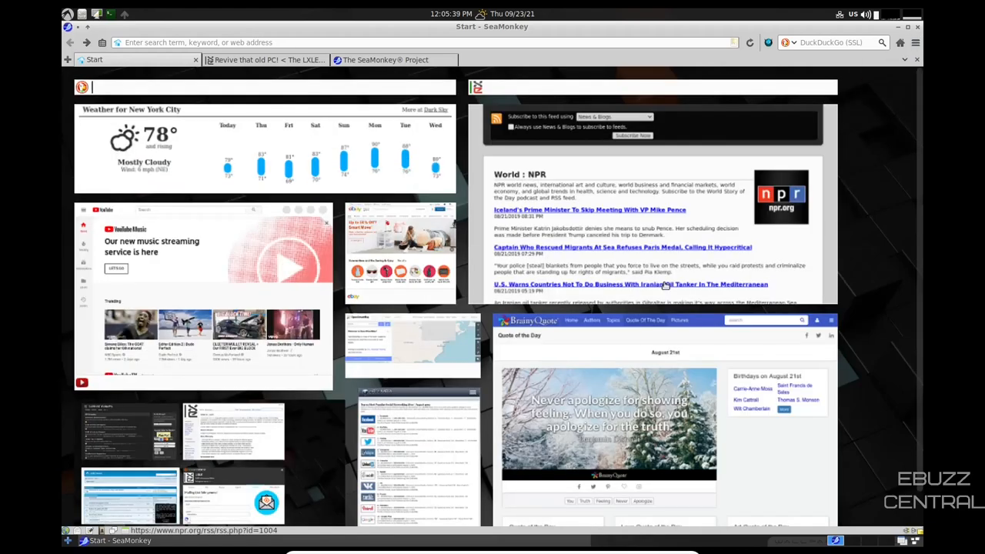
pyautogui.scroll(-3)
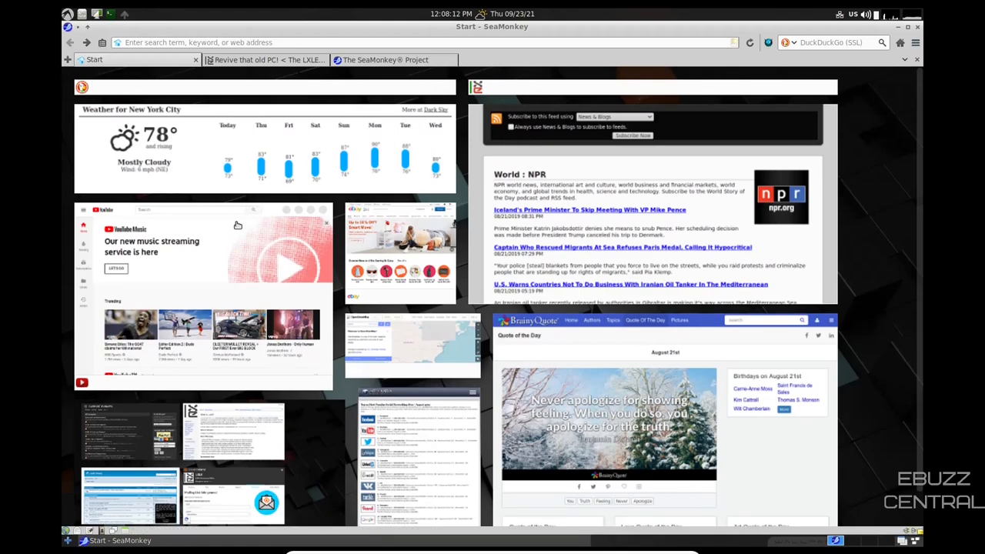
pyautogui.moveTo(68, 530)
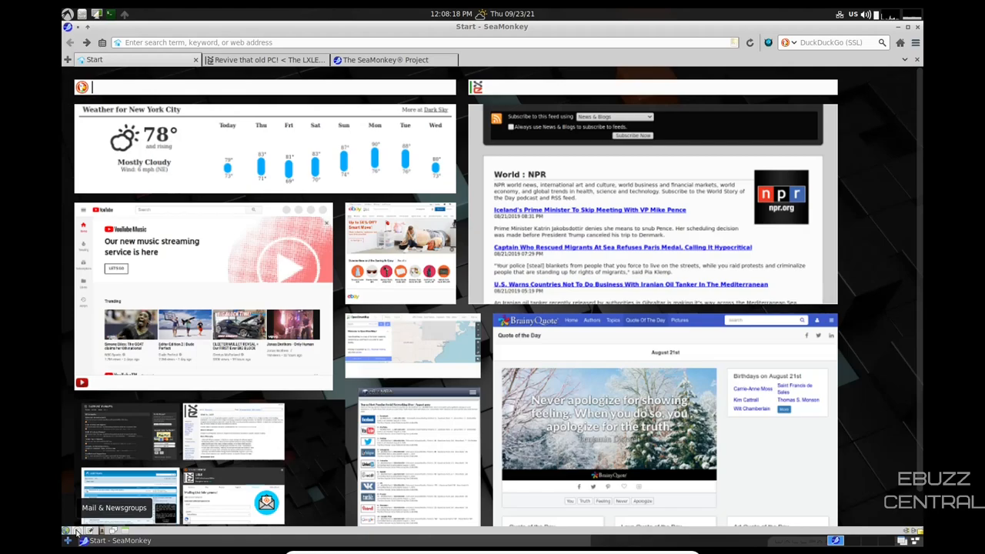
# Launch SeaMonkey Mail & Newsgroups and reposition its window.
pyautogui.click(114, 492)
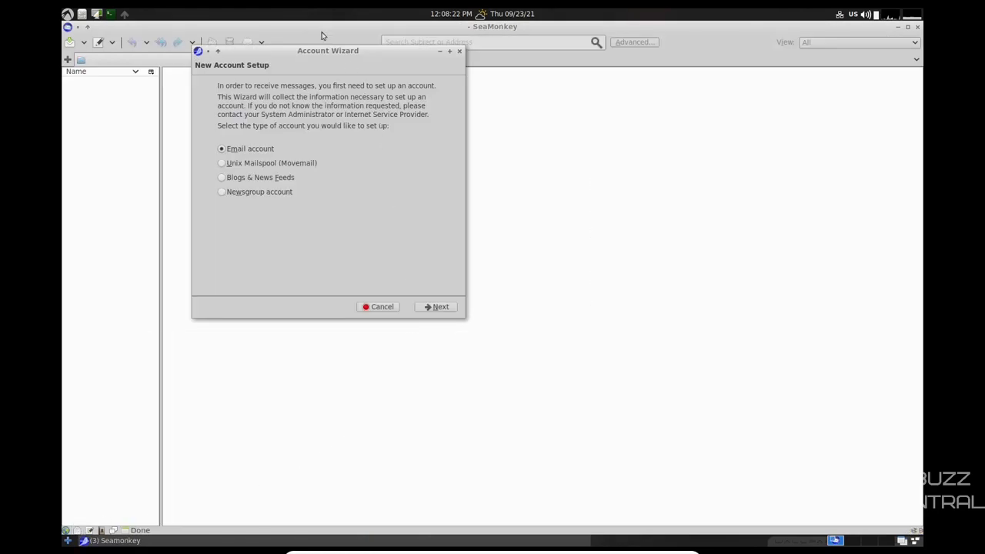
pyautogui.moveTo(327, 50); pyautogui.dragTo(554, 179)
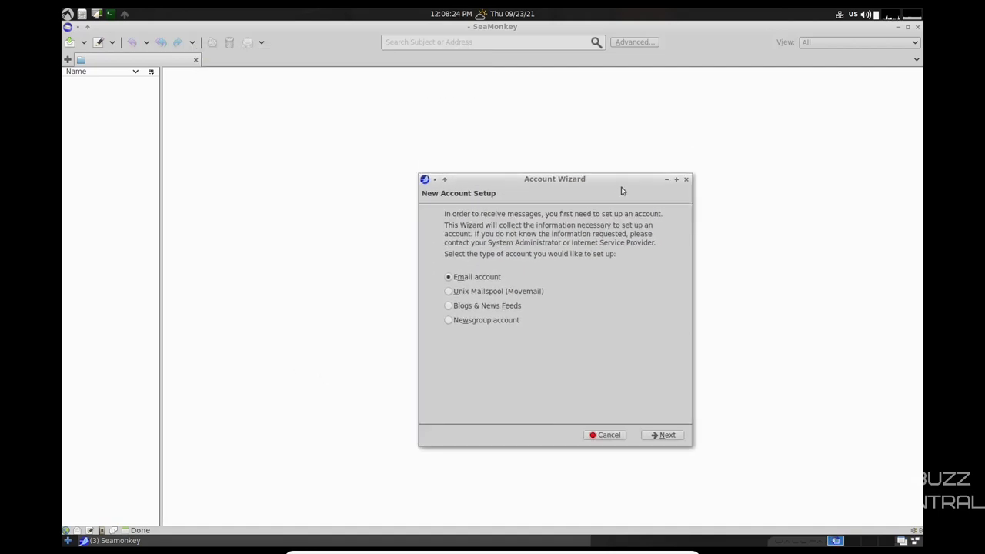
pyautogui.moveTo(639, 198)
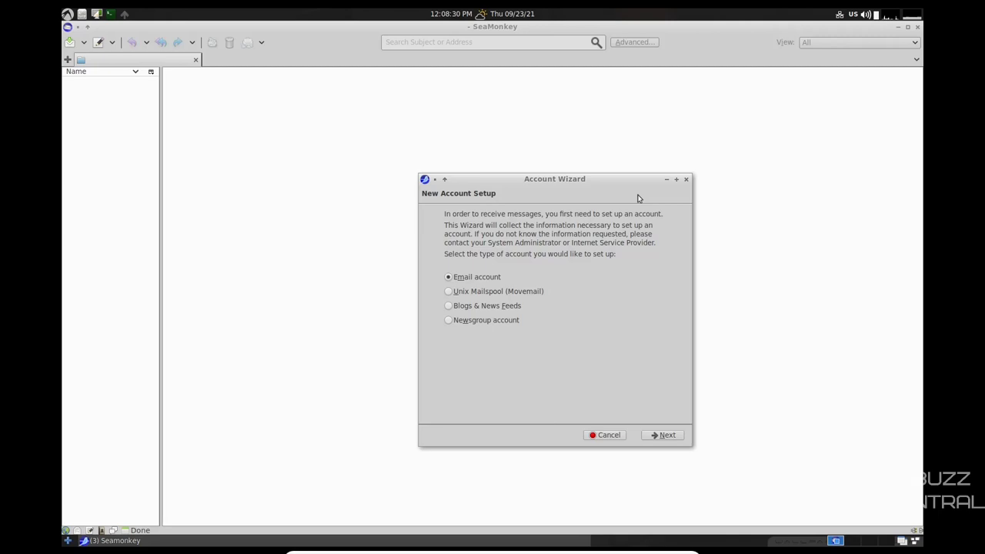
pyautogui.moveTo(550, 355)
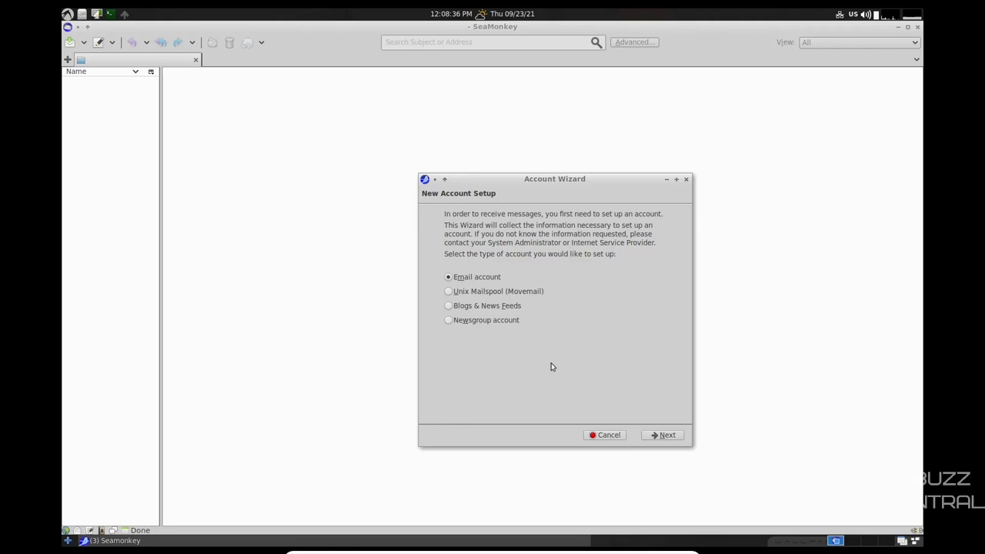
pyautogui.moveTo(466, 307)
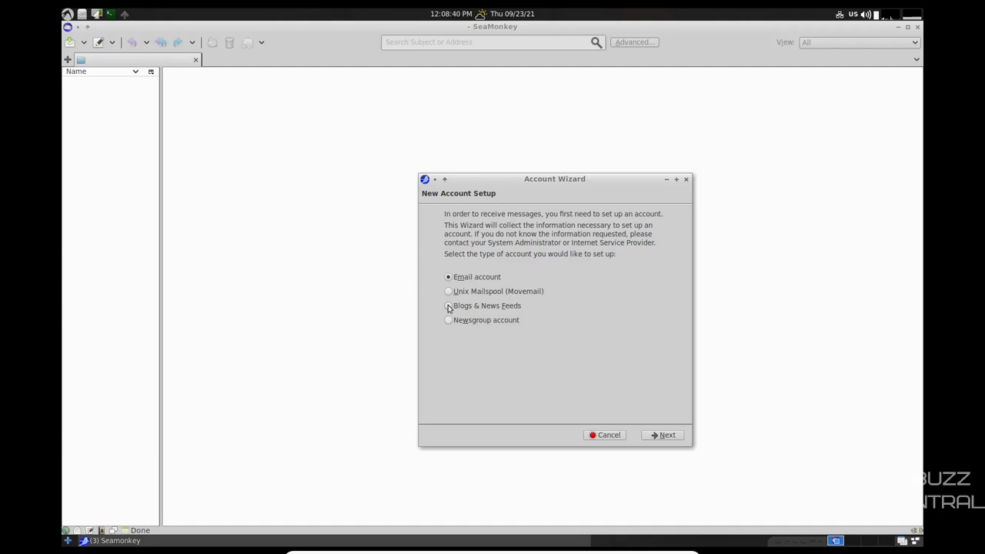
# Browse the feed, newsgroup and email account types, then cancel the Account Wizard.
pyautogui.click(448, 319)
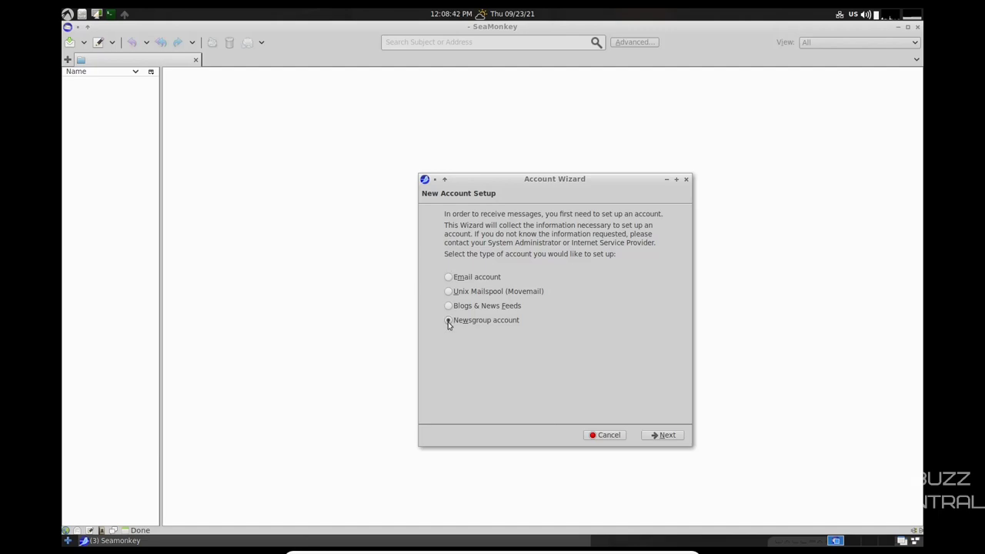
pyautogui.click(447, 276)
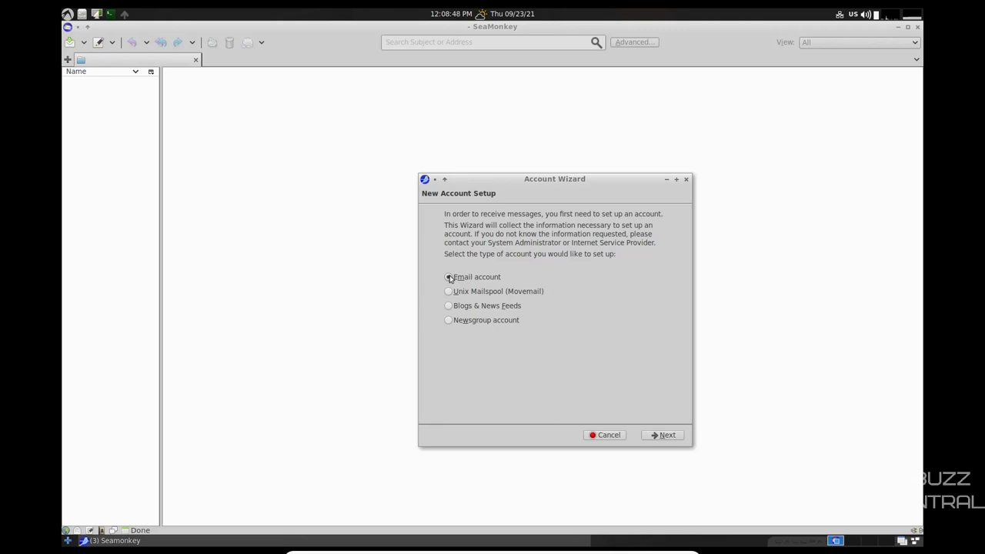
pyautogui.click(448, 276)
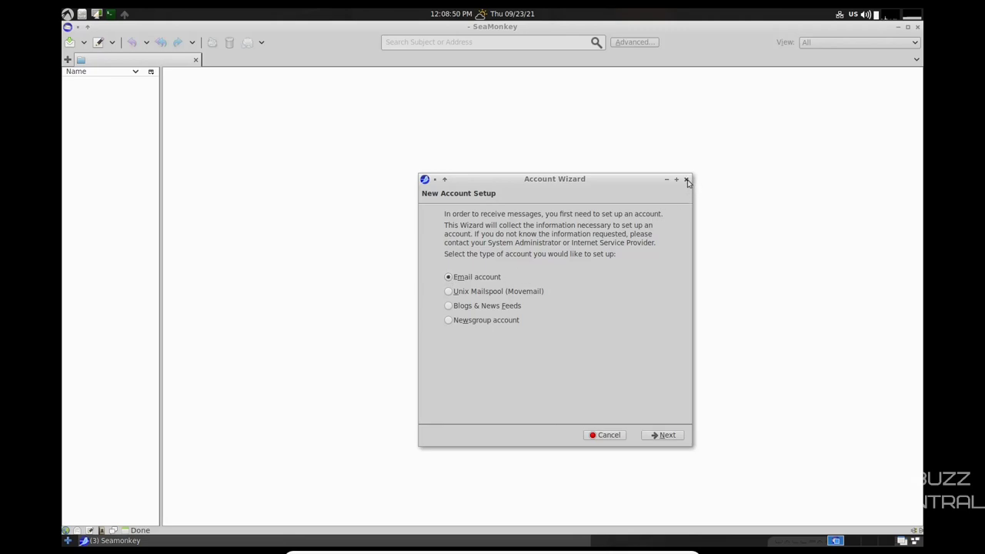
pyautogui.click(686, 179)
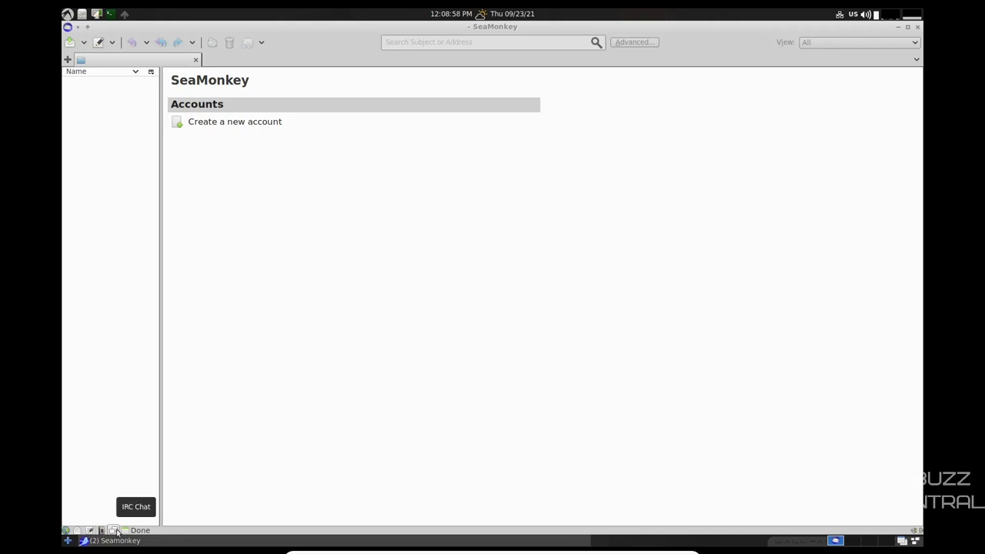
pyautogui.moveTo(601, 364)
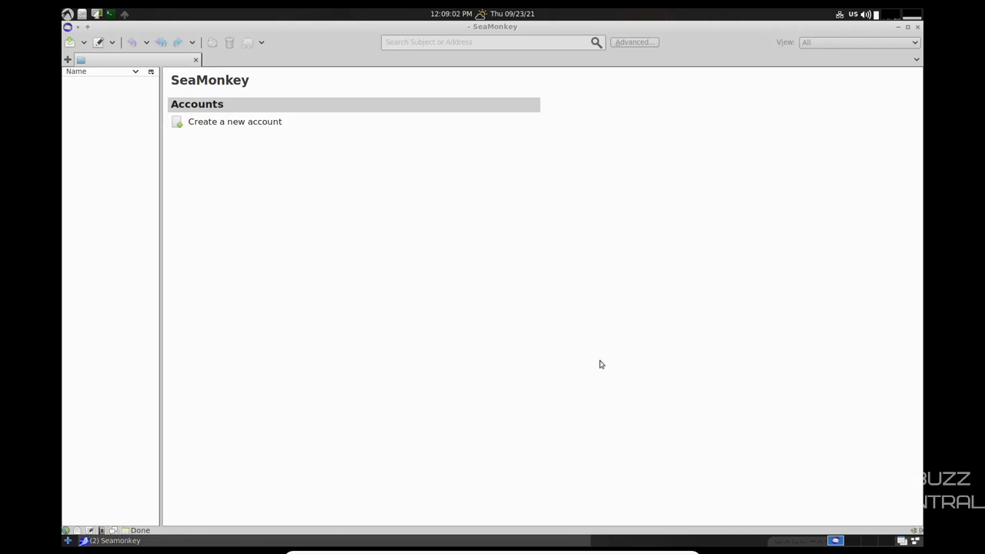
pyautogui.moveTo(519, 207)
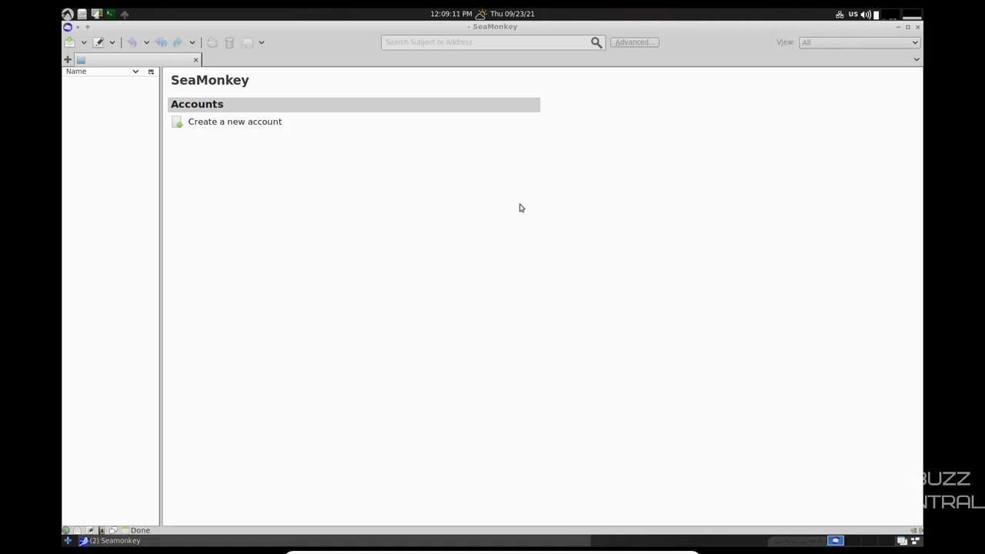
# Close the SeaMonkey mail window and right-click the empty desktop.
pyautogui.click(897, 27)
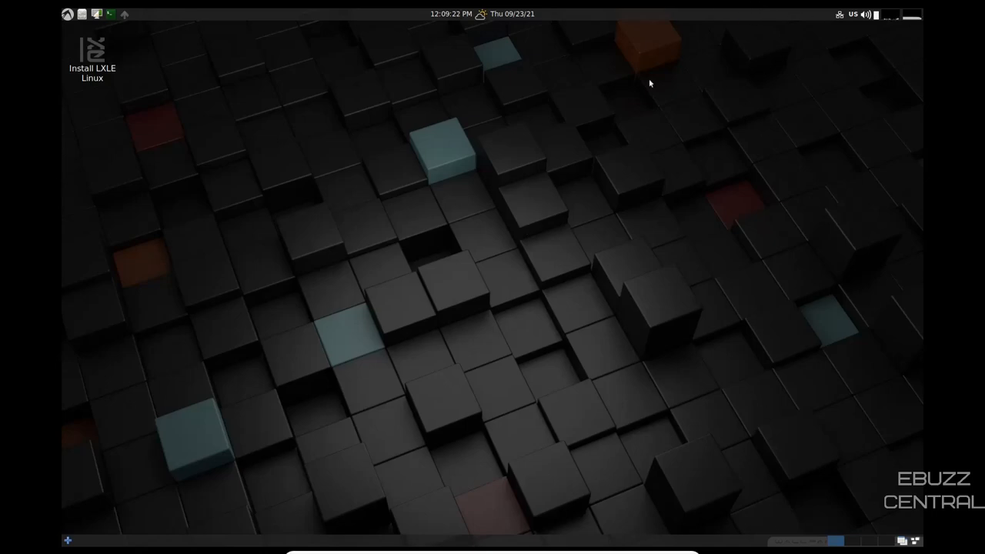
pyautogui.moveTo(911, 15)
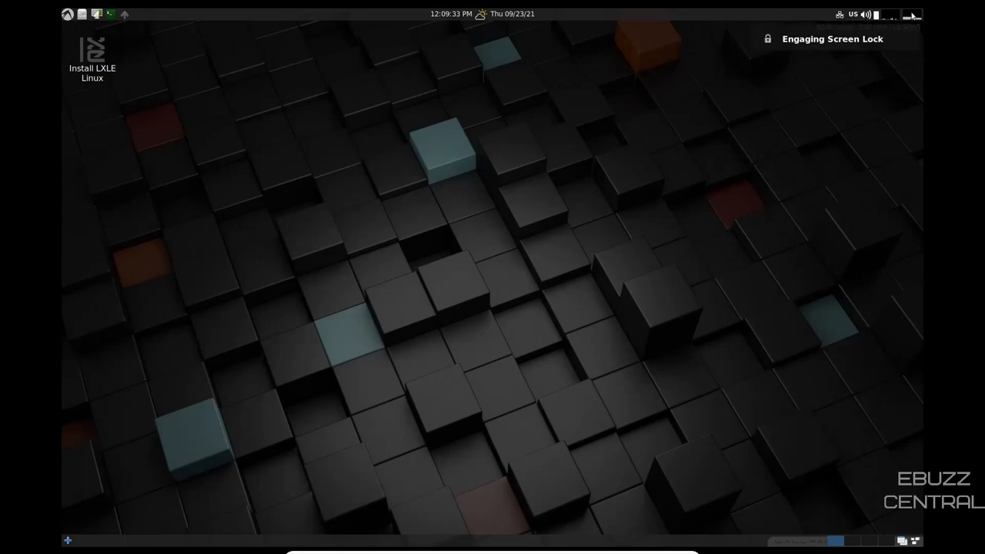
pyautogui.moveTo(826, 252)
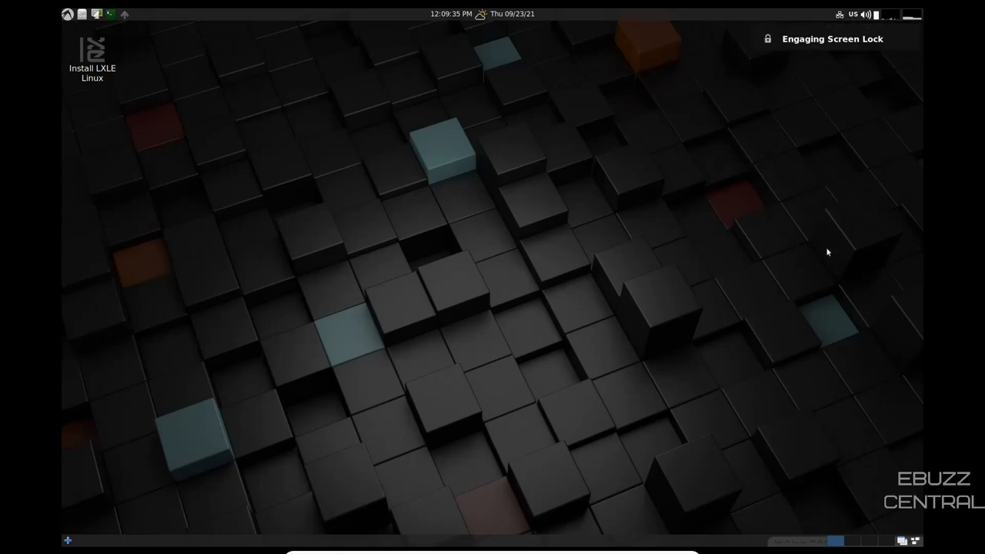
pyautogui.rightClick(827, 252)
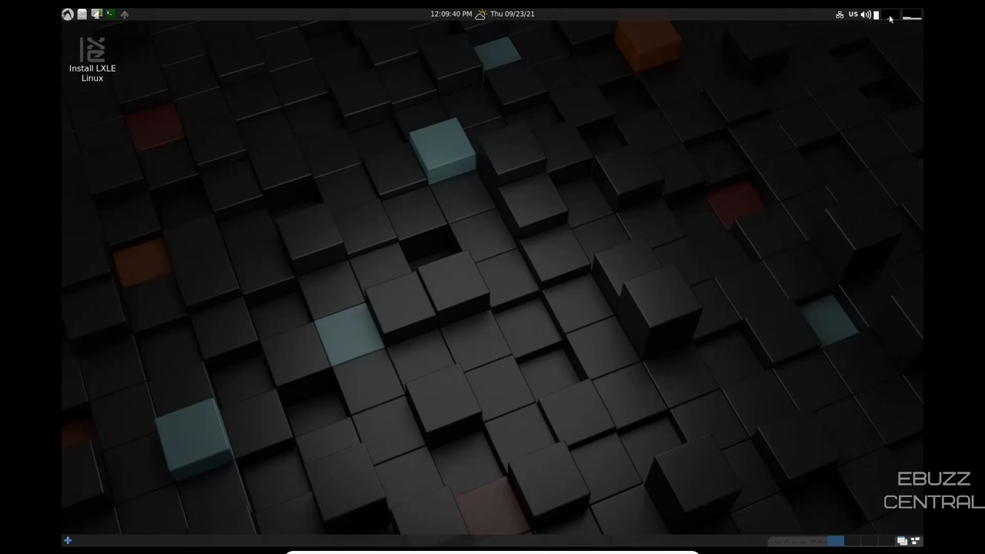
pyautogui.moveTo(857, 101)
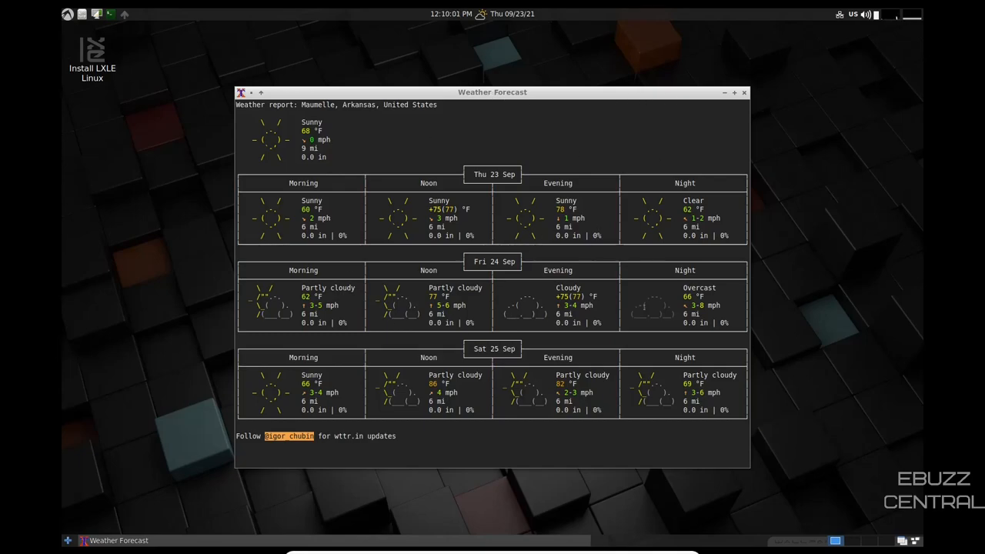
# Close the Maumelle, Arkansas Weather Forecast window.
pyautogui.click(744, 92)
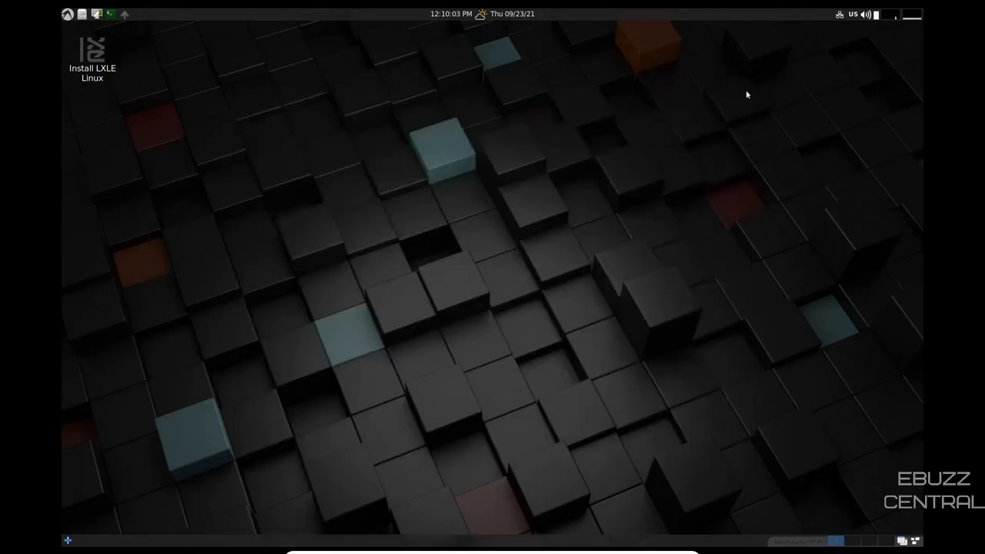
pyautogui.moveTo(638, 87)
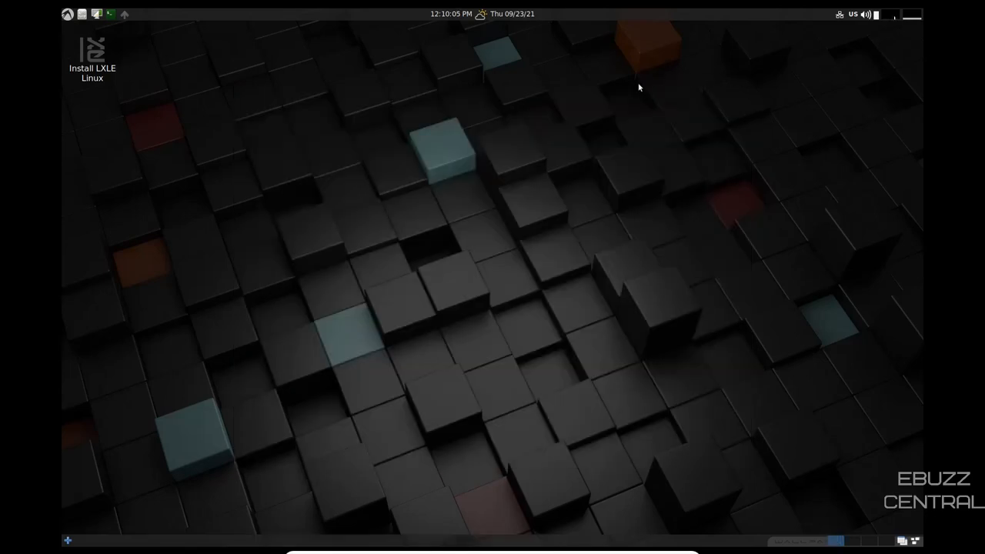
pyautogui.moveTo(650, 201)
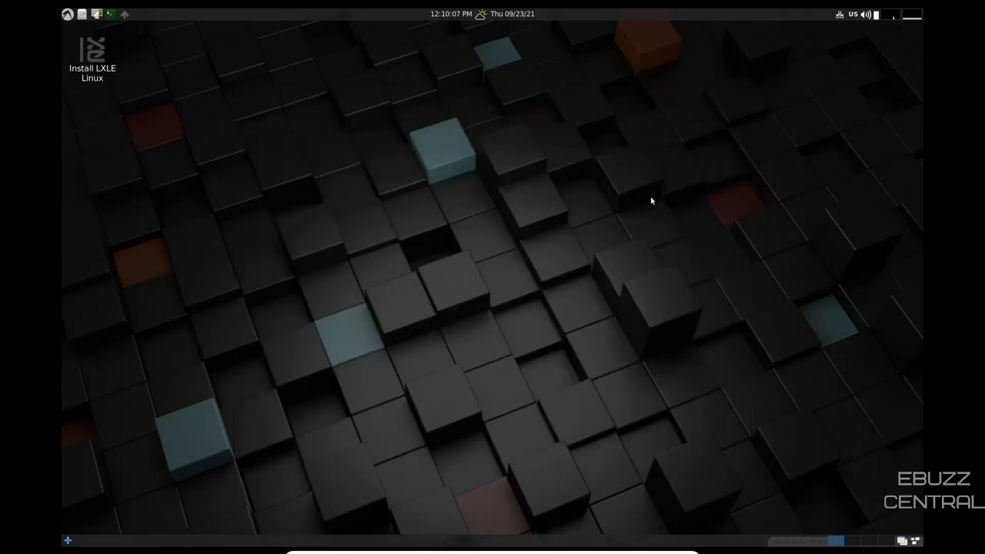
pyautogui.moveTo(110, 46)
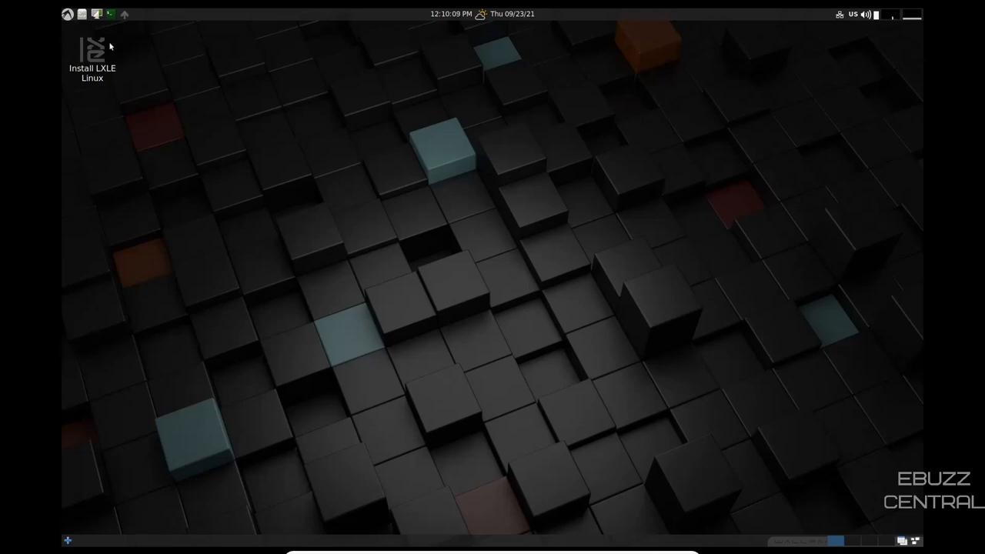
pyautogui.moveTo(249, 552)
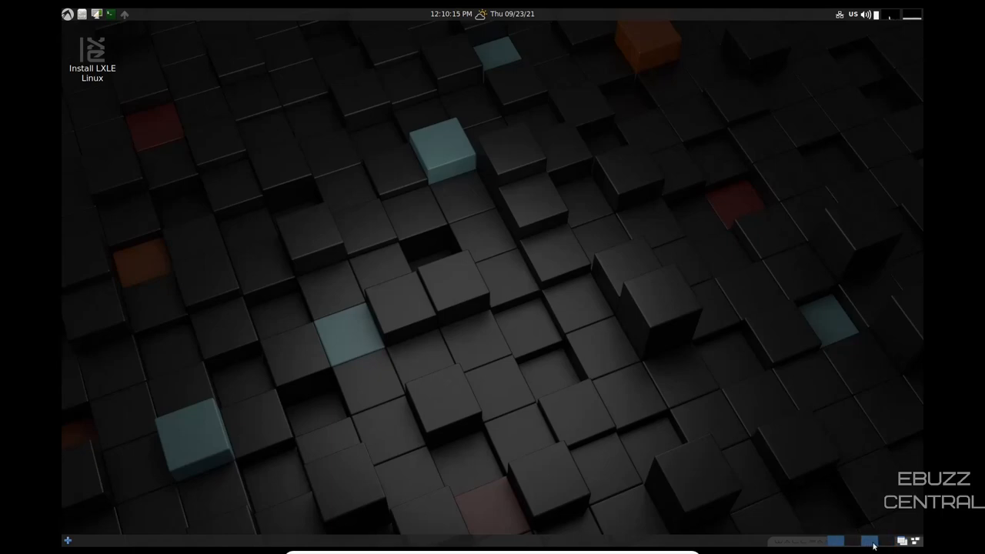
pyautogui.moveTo(904, 541)
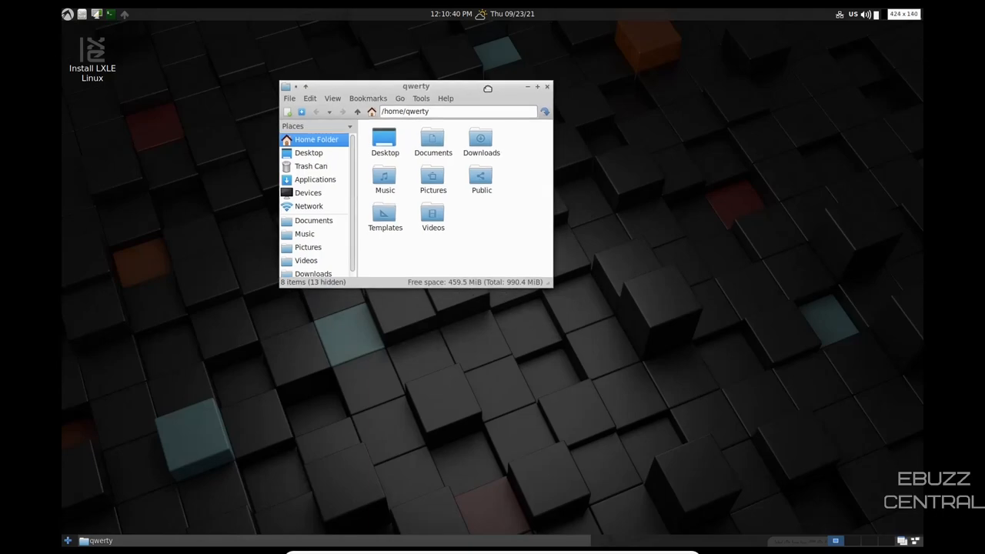
# View PCManFM's About dialog (version 1.2.5), dismiss it, and close PCManFM.
pyautogui.click(417, 94)
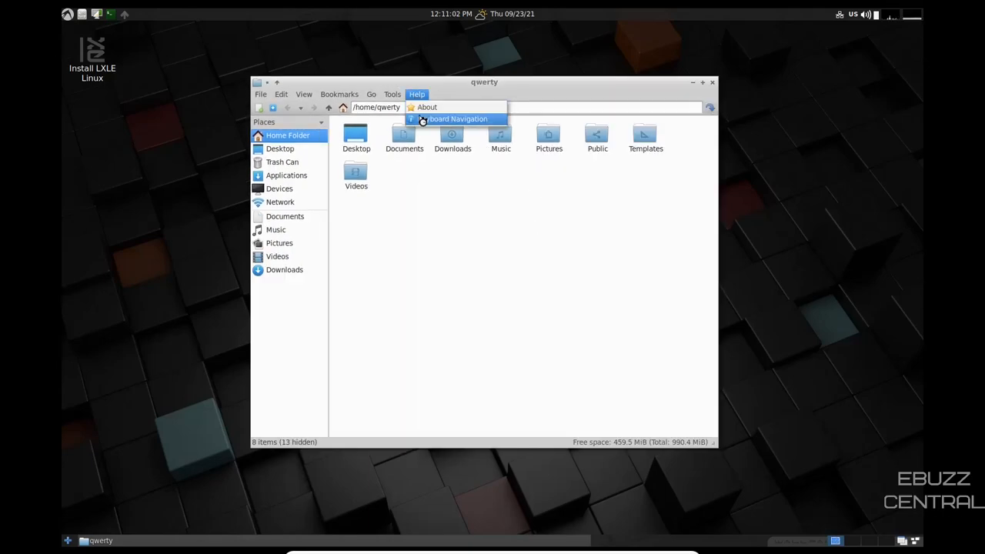
pyautogui.click(426, 107)
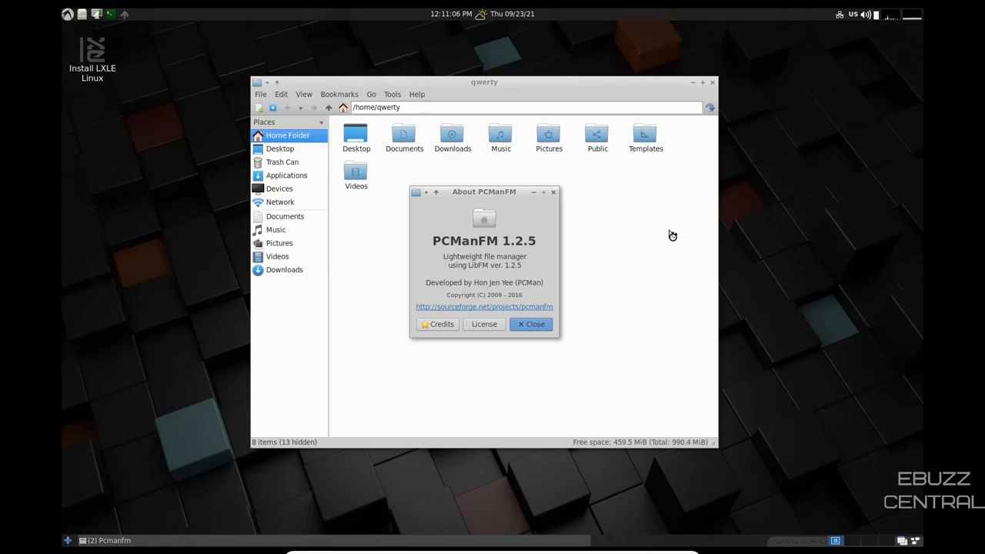
pyautogui.click(530, 323)
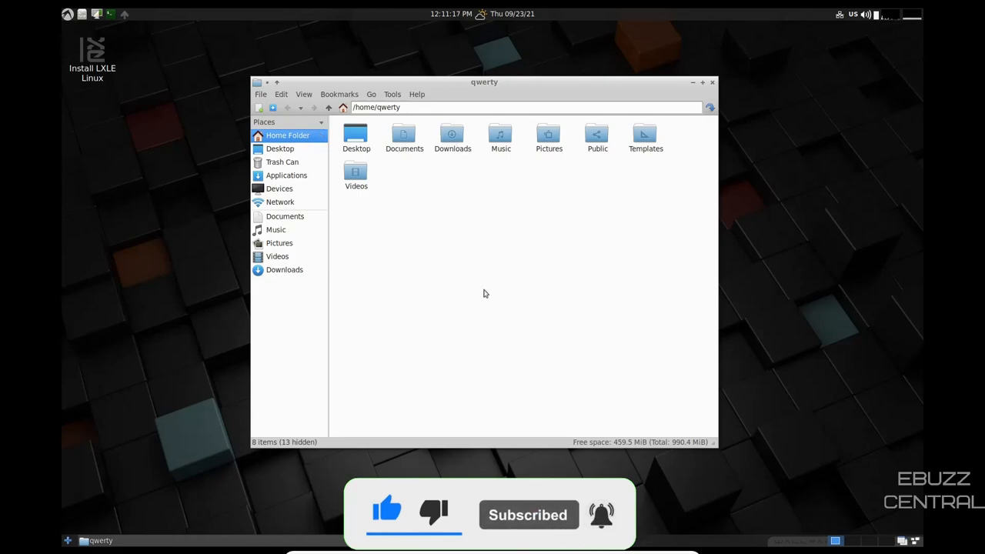
pyautogui.moveTo(473, 274)
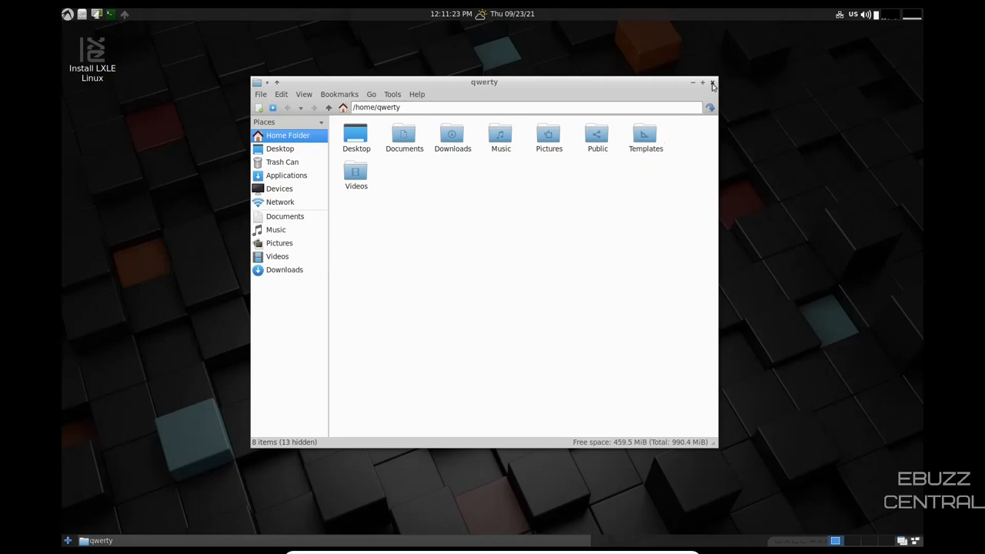
pyautogui.click(711, 82)
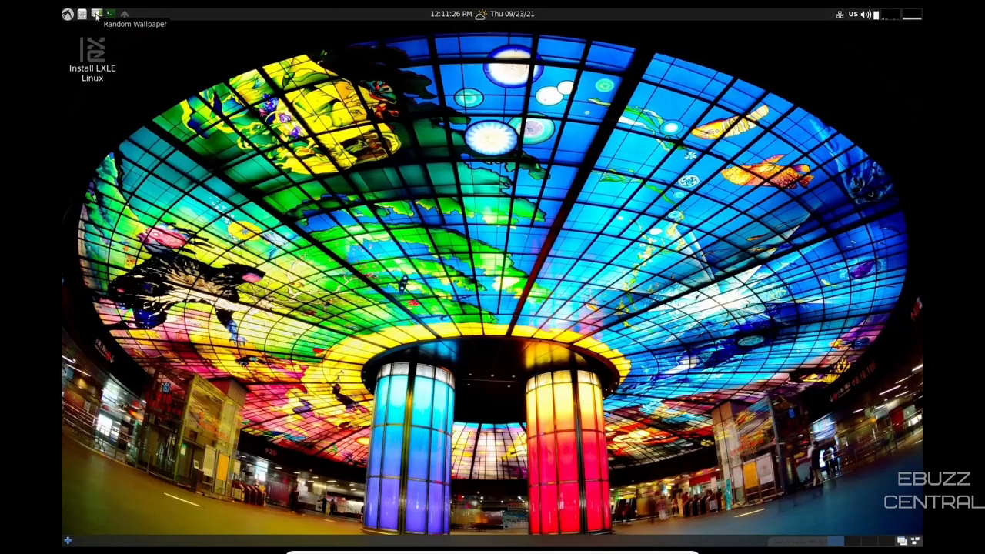
# Cycle random wallpapers twice, landing on the glass-dome station image.
pyautogui.click(97, 14)
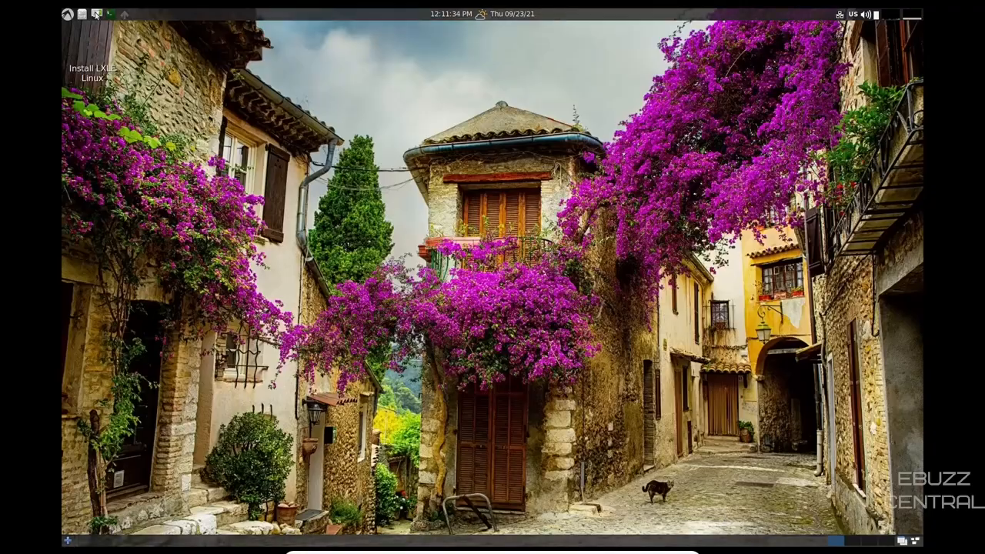
pyautogui.click(96, 14)
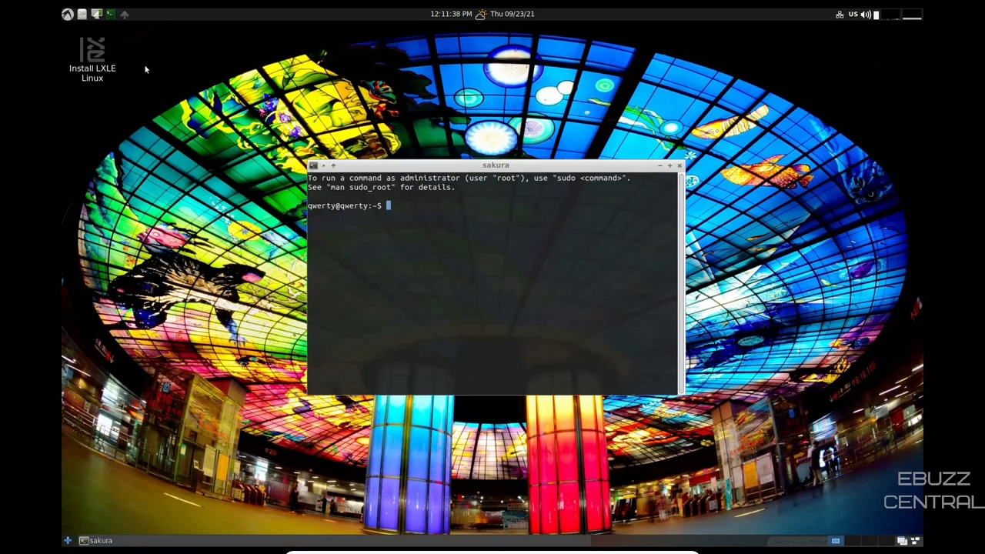
# Run htop to watch processes and memory usage, then close the terminal.
pyautogui.write('htop')
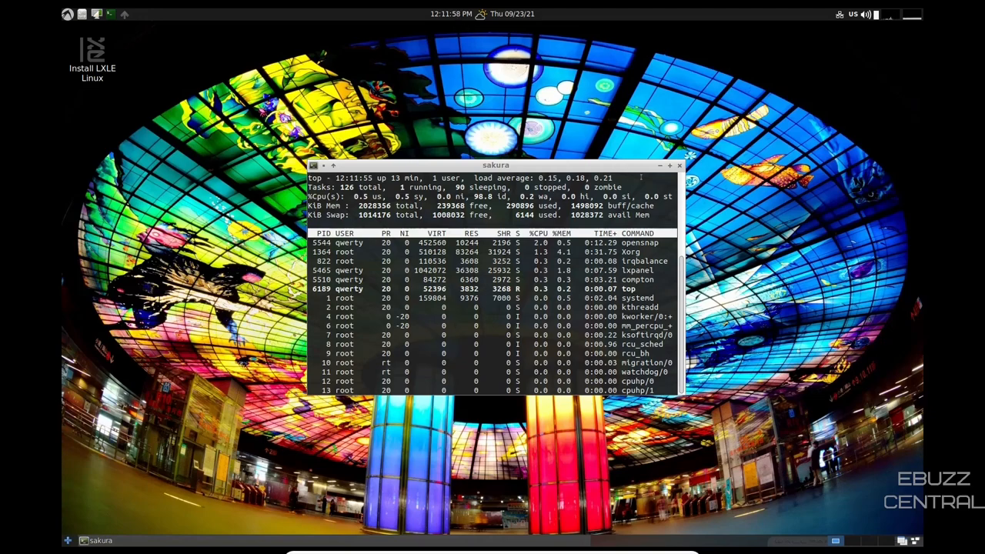
pyautogui.click(679, 165)
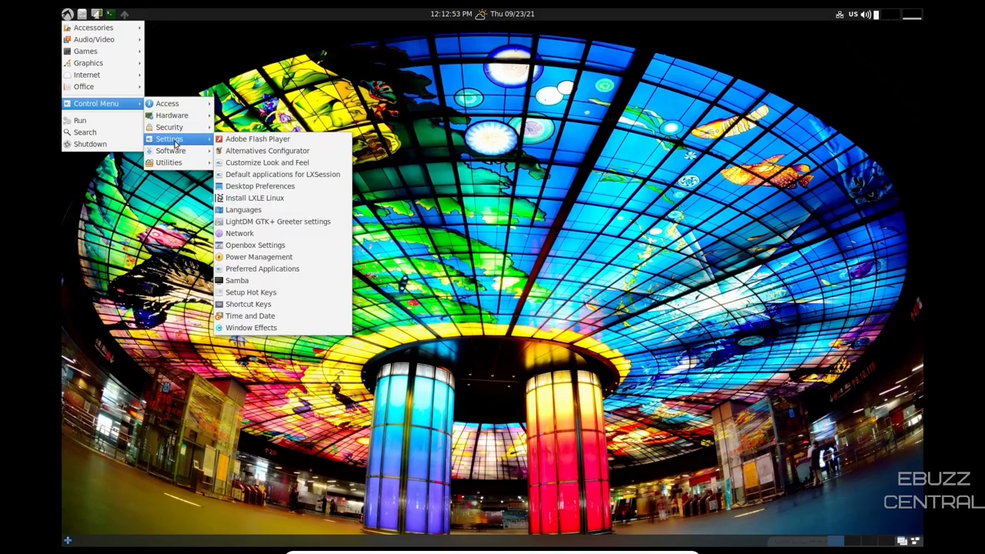
pyautogui.moveTo(267, 162)
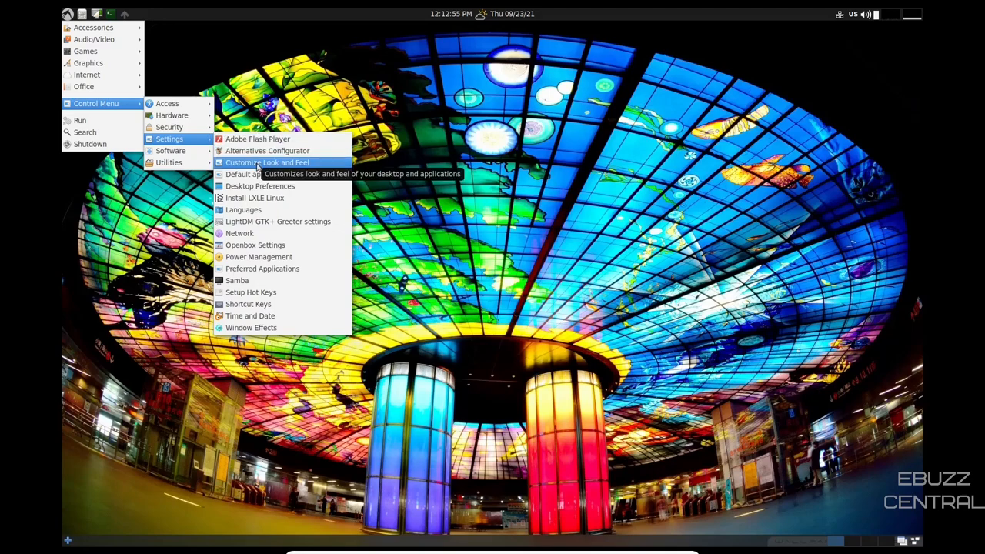
pyautogui.moveTo(255, 174)
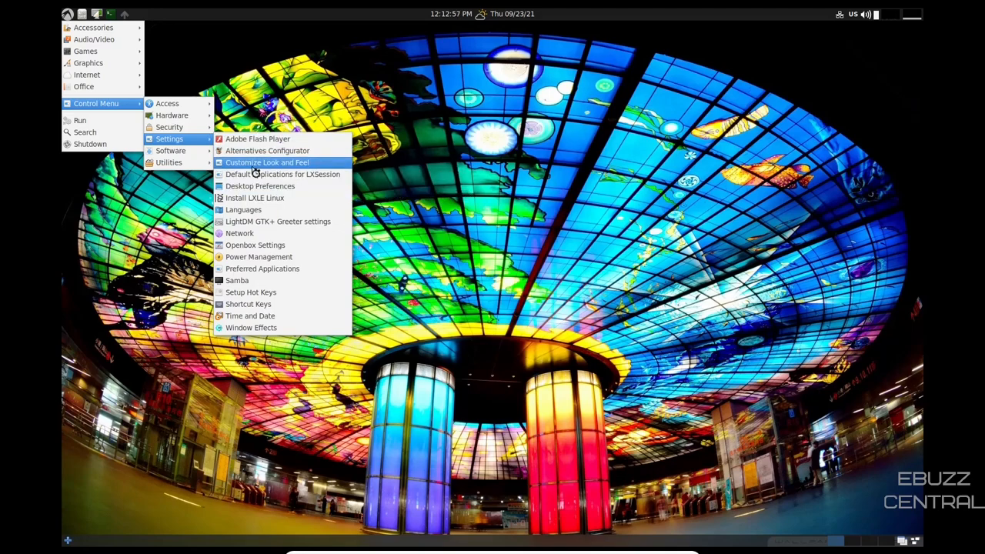
# Launch Customize Look and Feel from the Control Menu's Settings submenu.
pyautogui.click(267, 162)
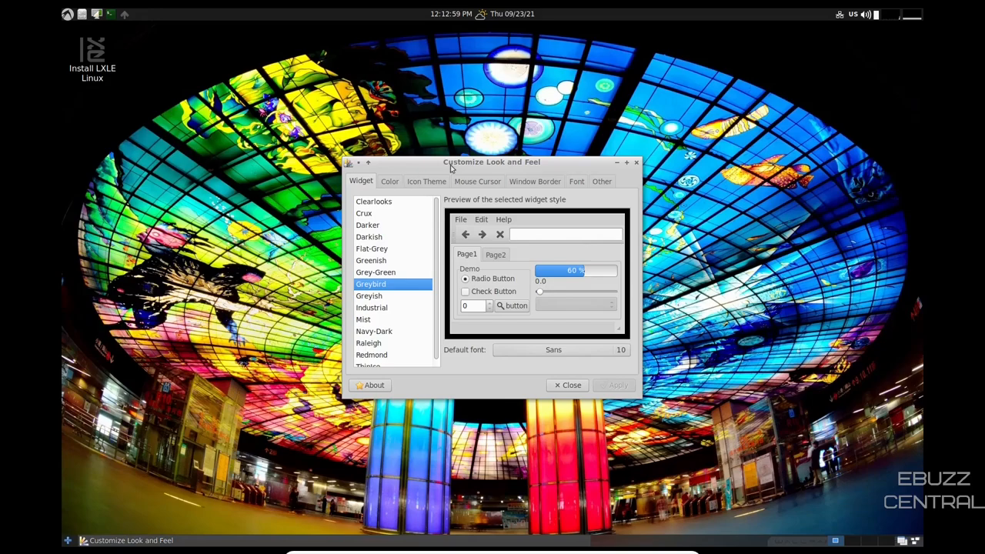
# Maximize the window and choose the Darkish widget style after previewing Grey-Green and Flat-Grey.
pyautogui.moveTo(491, 161); pyautogui.dragTo(439, 92)
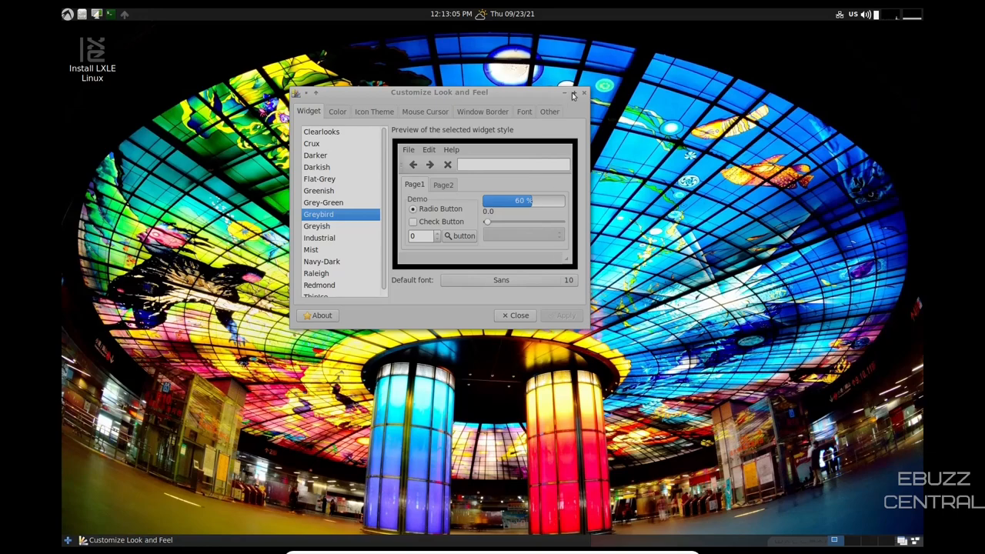
pyautogui.click(573, 92)
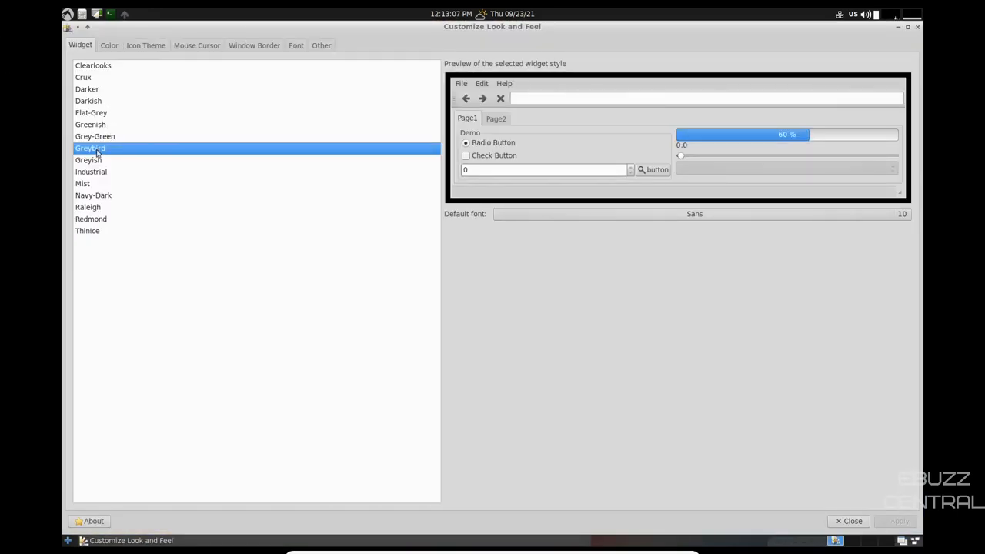
pyautogui.click(94, 136)
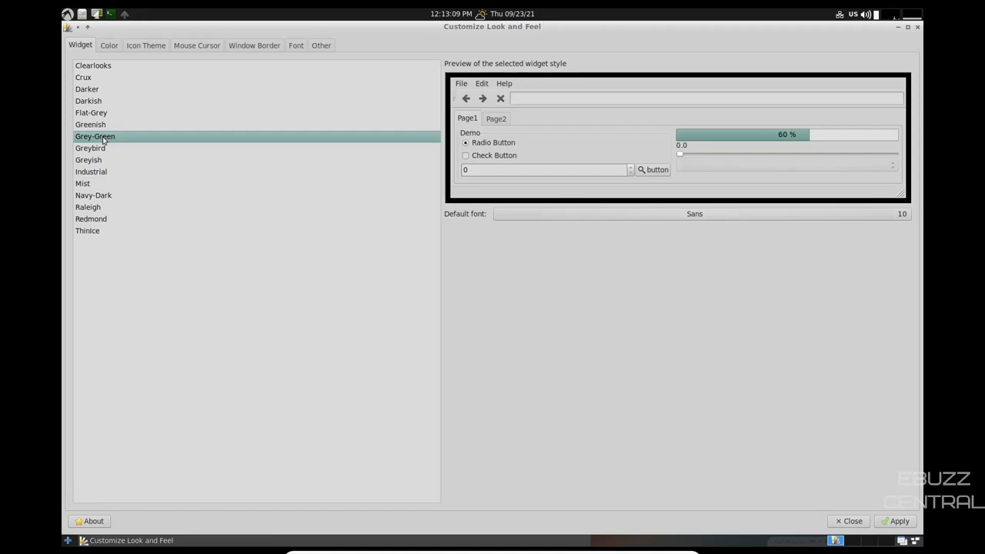
pyautogui.click(91, 112)
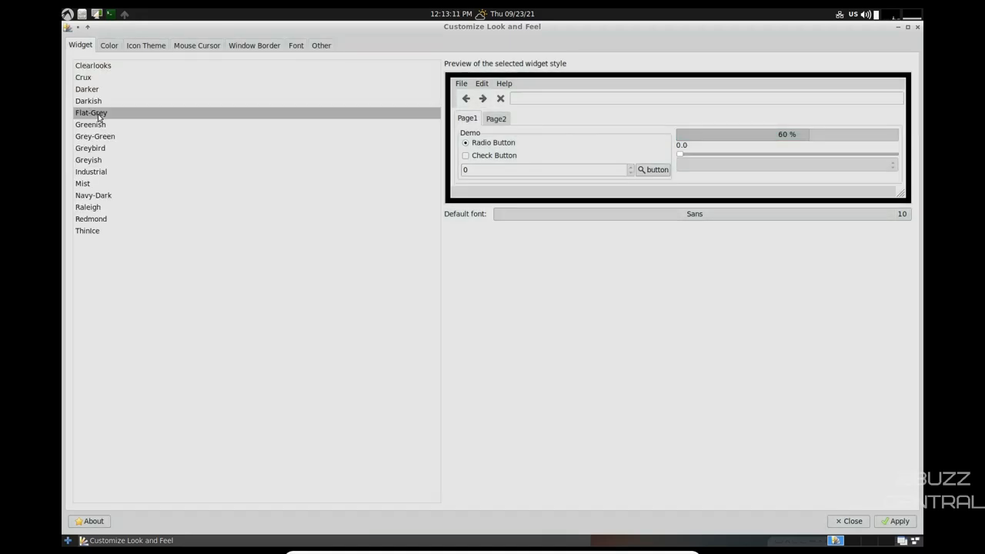
pyautogui.click(87, 101)
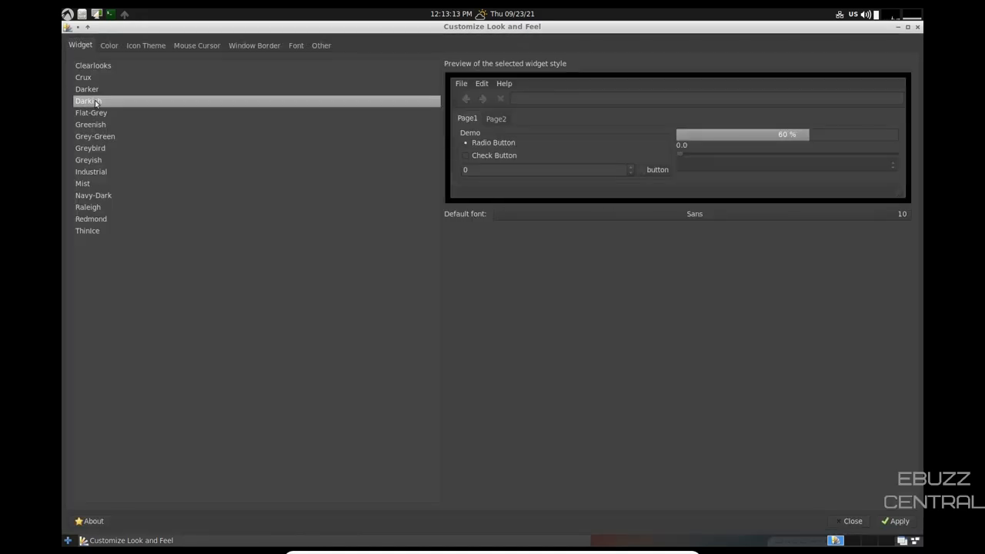
# Browse color options, icon themes (keeping LXLEmentary) and RezoWhite cursor themes.
pyautogui.click(109, 44)
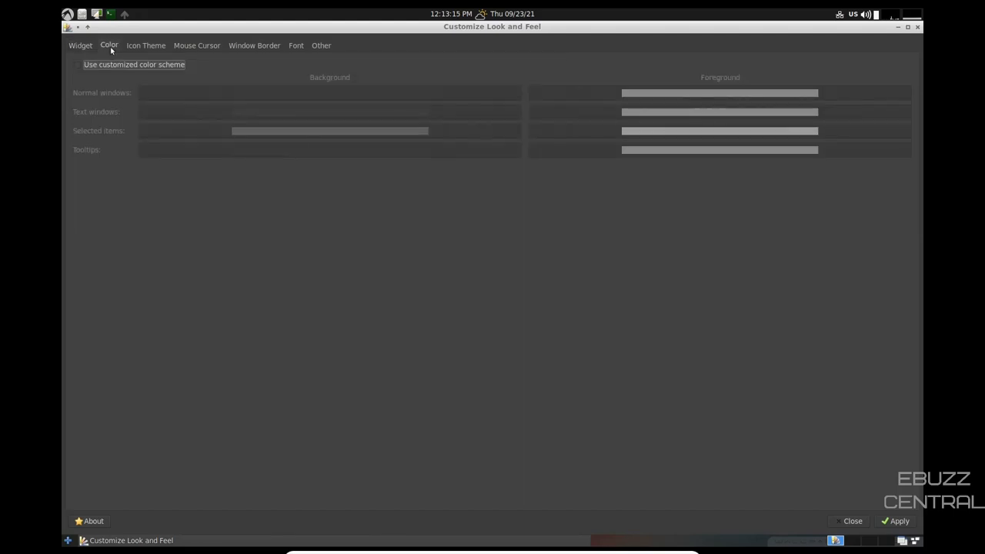
pyautogui.moveTo(99, 104)
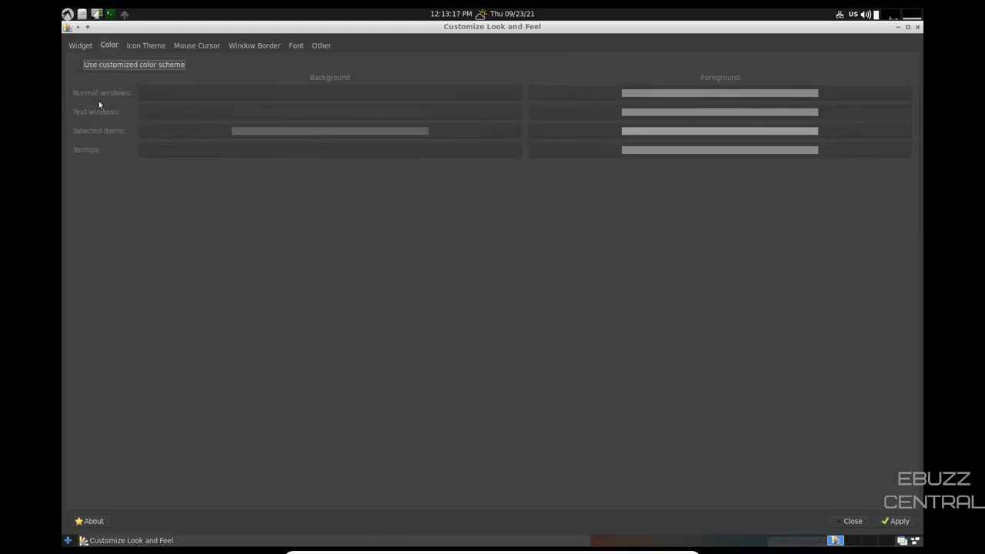
pyautogui.click(146, 45)
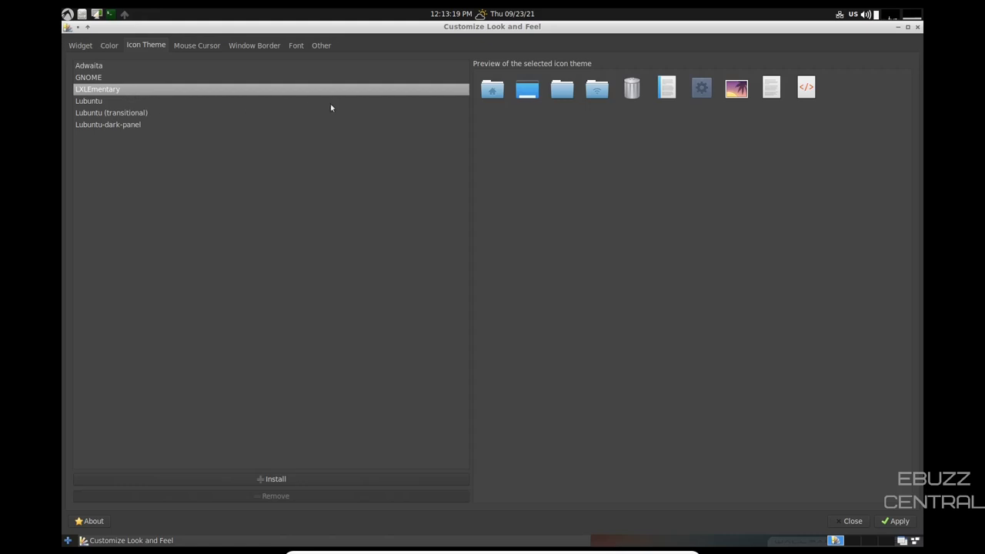
pyautogui.moveTo(87, 101)
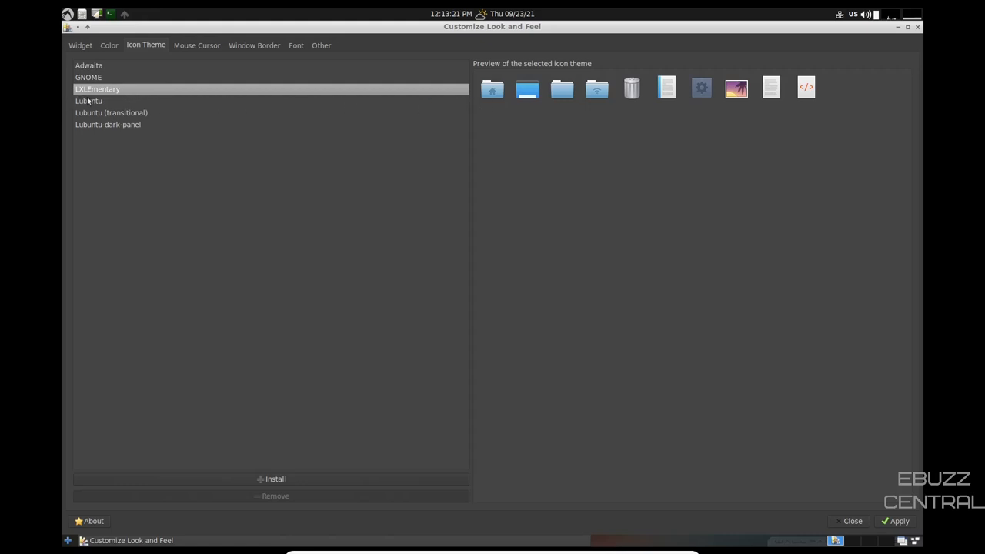
pyautogui.click(89, 100)
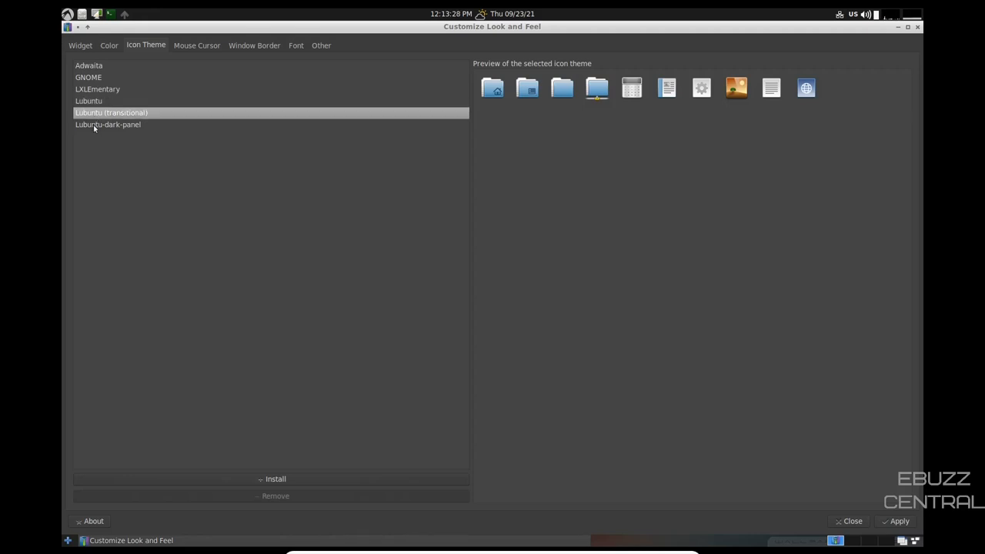
pyautogui.click(97, 88)
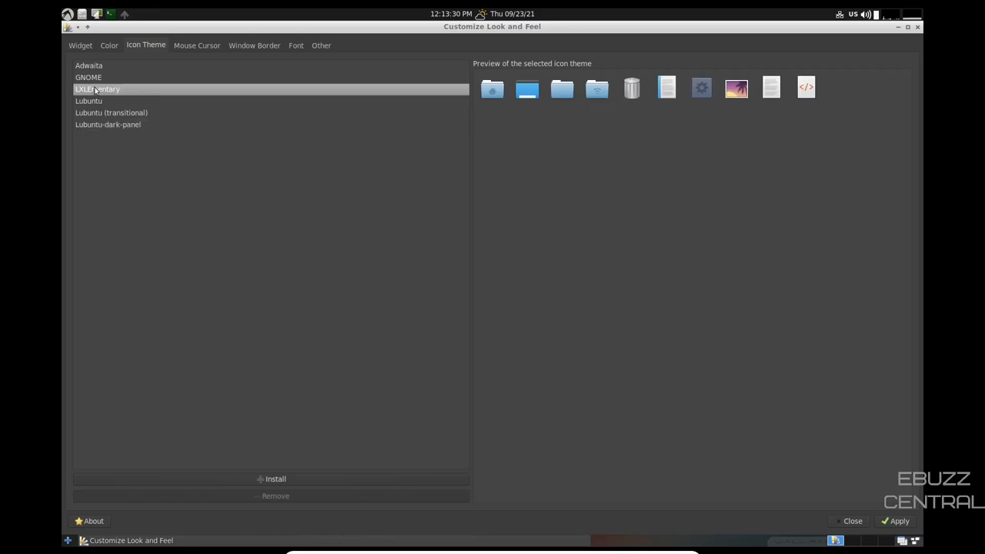
pyautogui.click(196, 44)
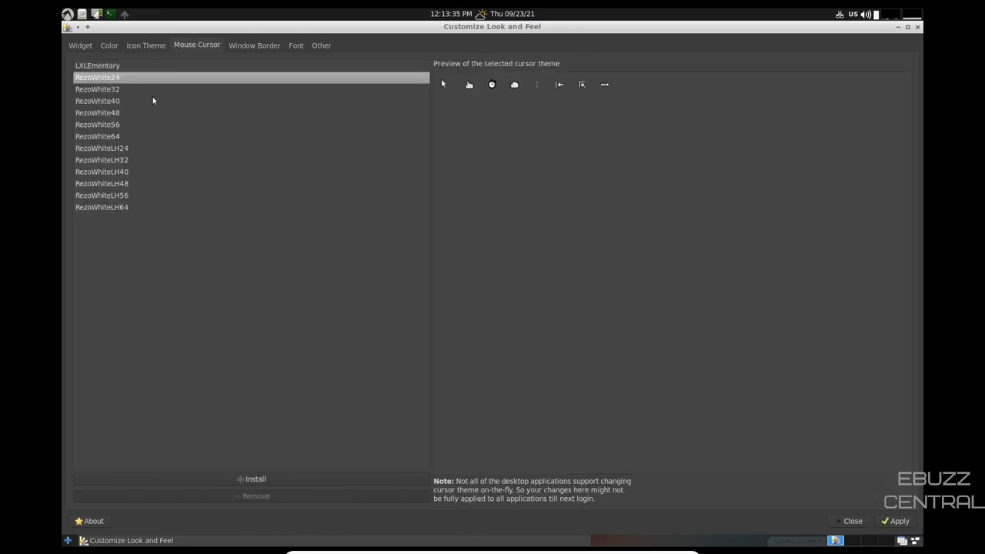
pyautogui.click(97, 88)
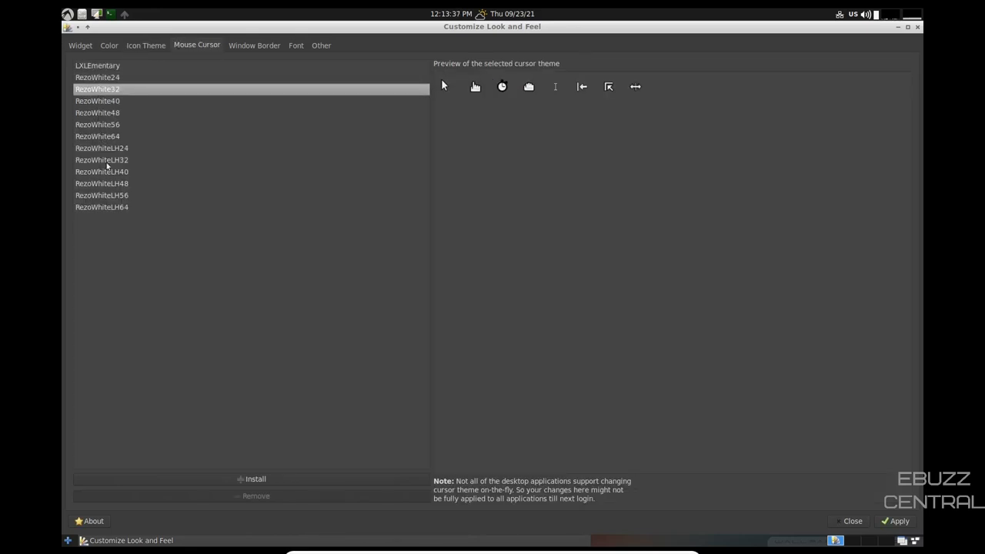
pyautogui.click(101, 148)
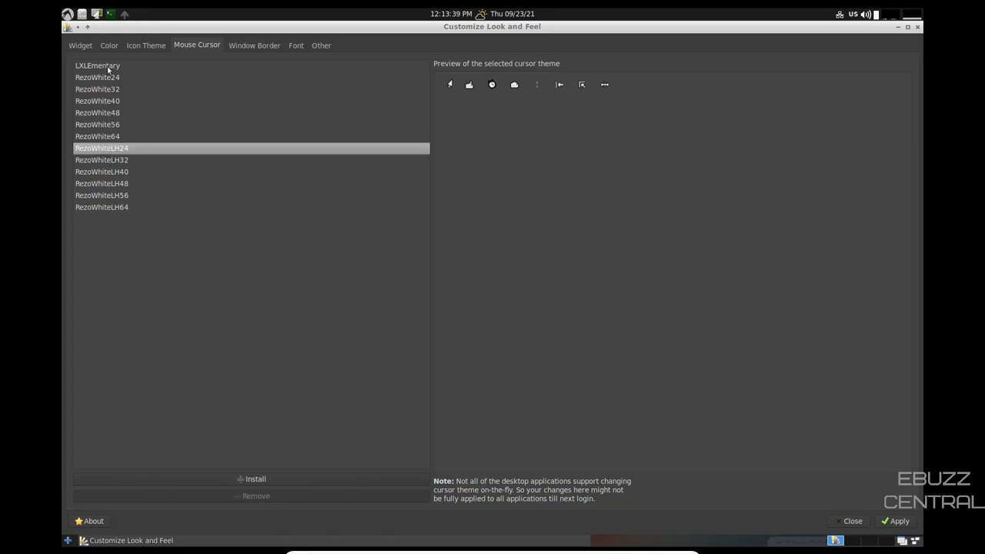
# Apply the Navy-Dark window border, review Font and Other options, then close.
pyautogui.click(254, 44)
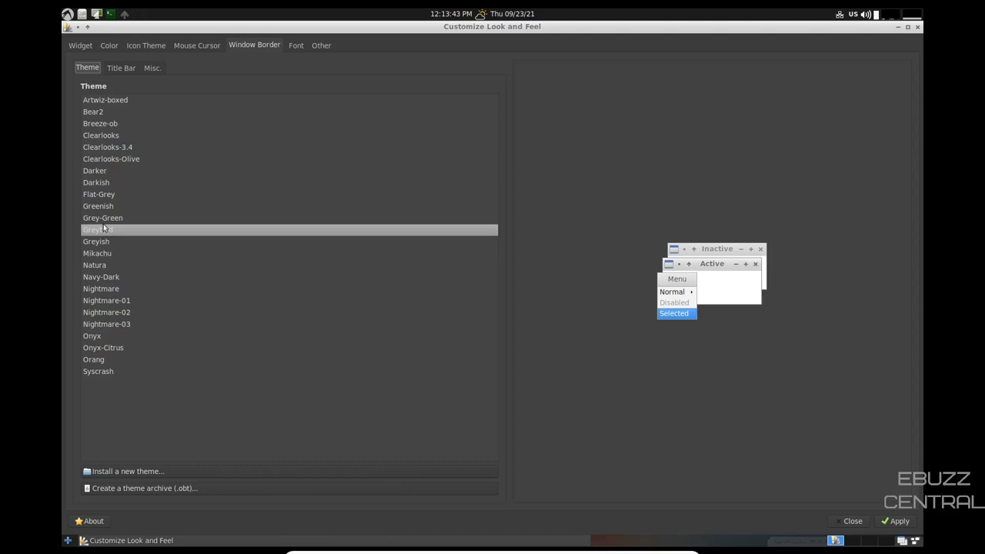
pyautogui.click(101, 277)
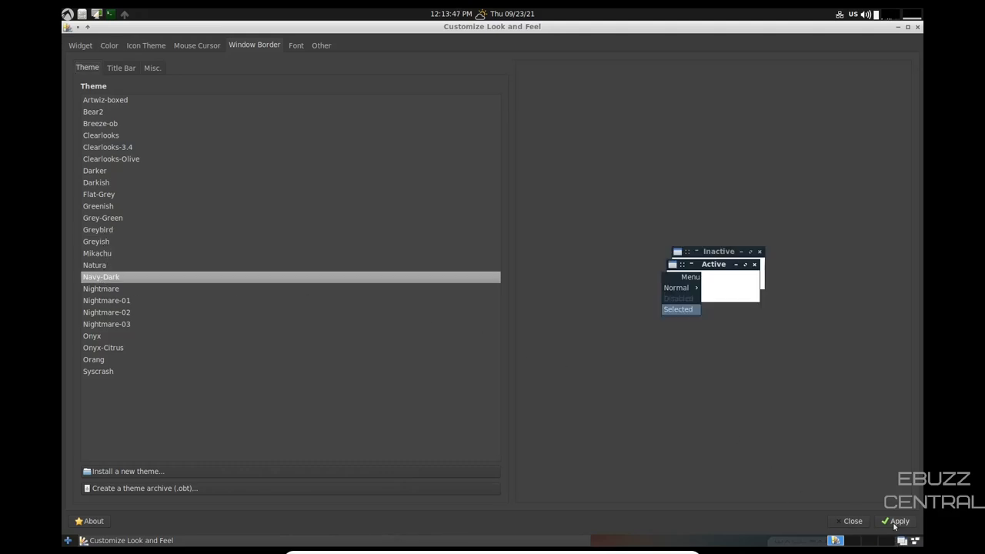
pyautogui.click(897, 520)
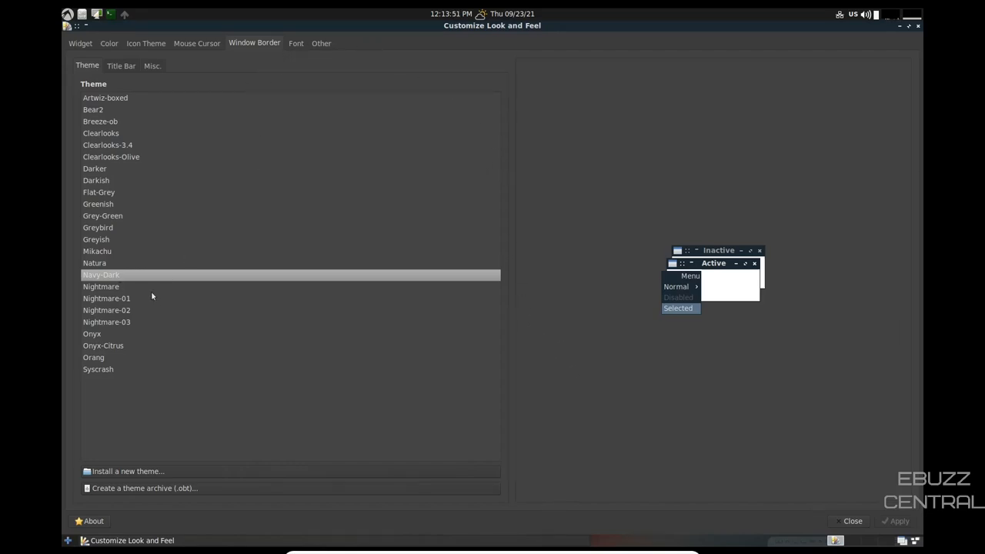
pyautogui.click(296, 44)
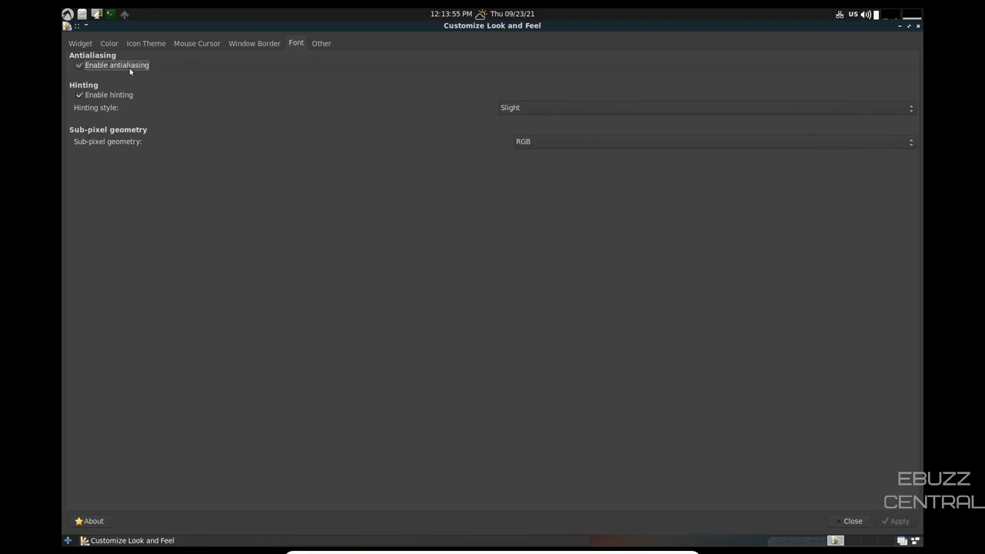
pyautogui.moveTo(119, 148)
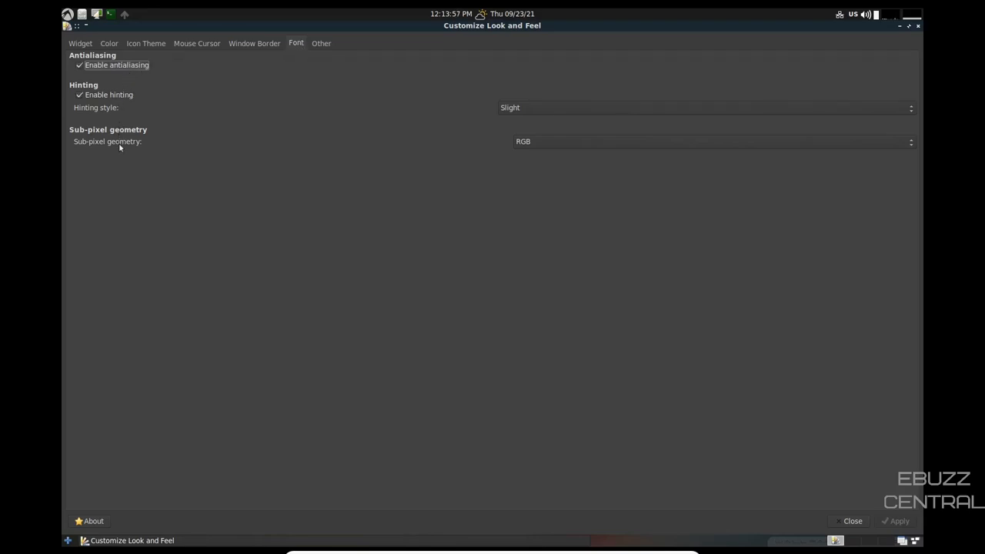
pyautogui.click(321, 43)
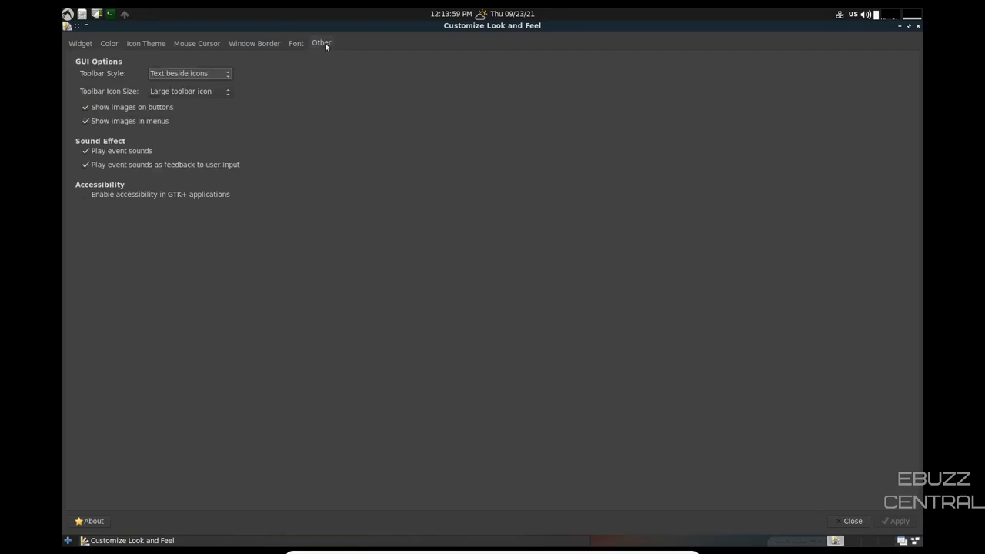
pyautogui.moveTo(299, 96)
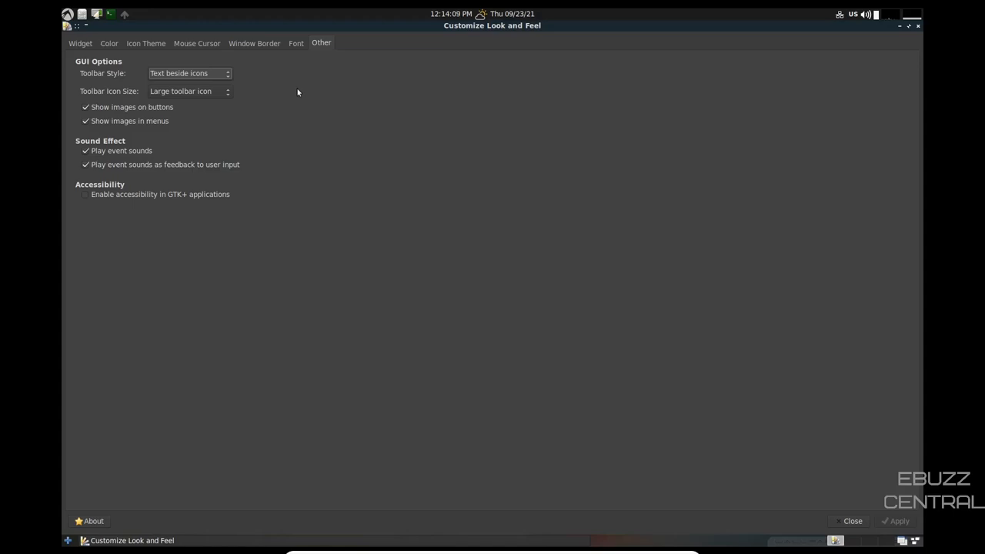
pyautogui.moveTo(743, 134)
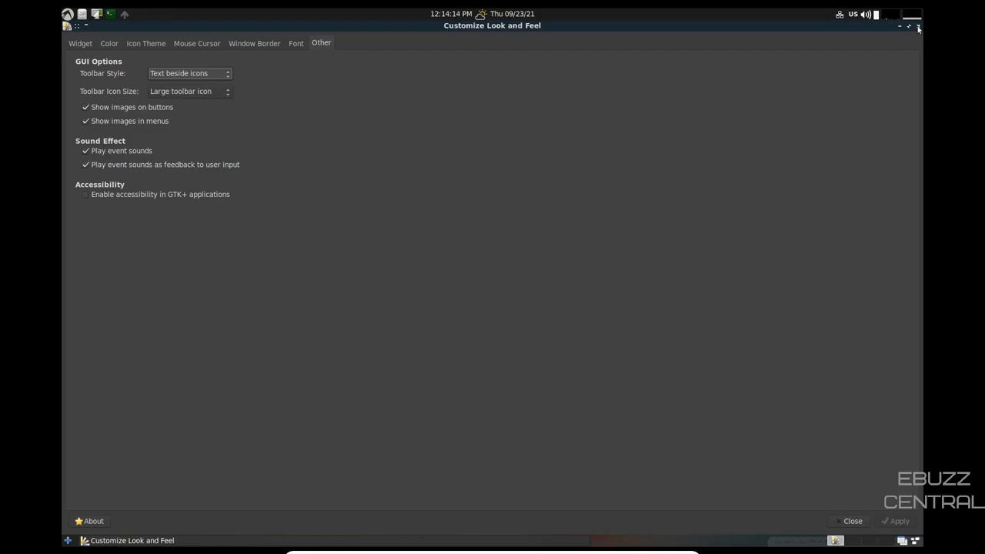
pyautogui.click(918, 25)
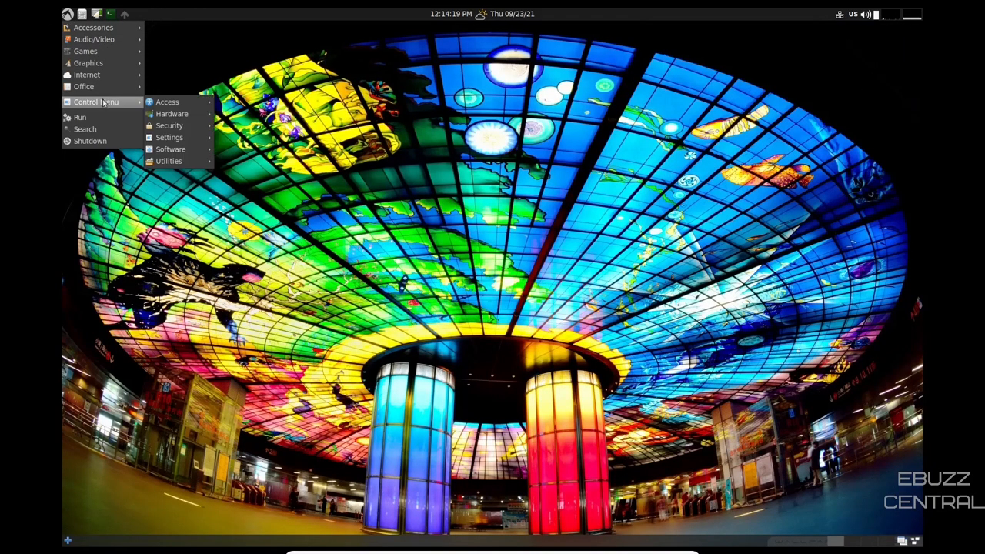
pyautogui.click(169, 137)
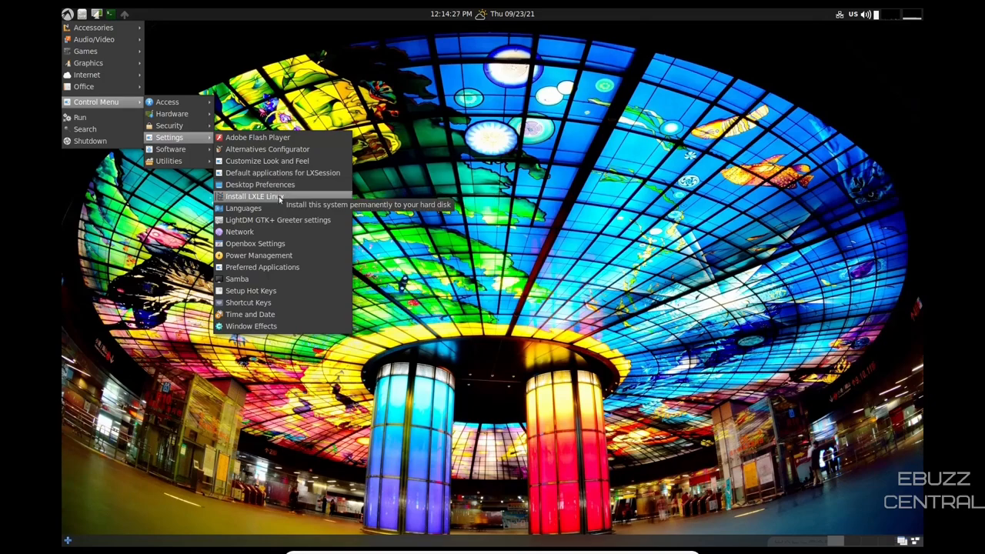
pyautogui.moveTo(277, 219)
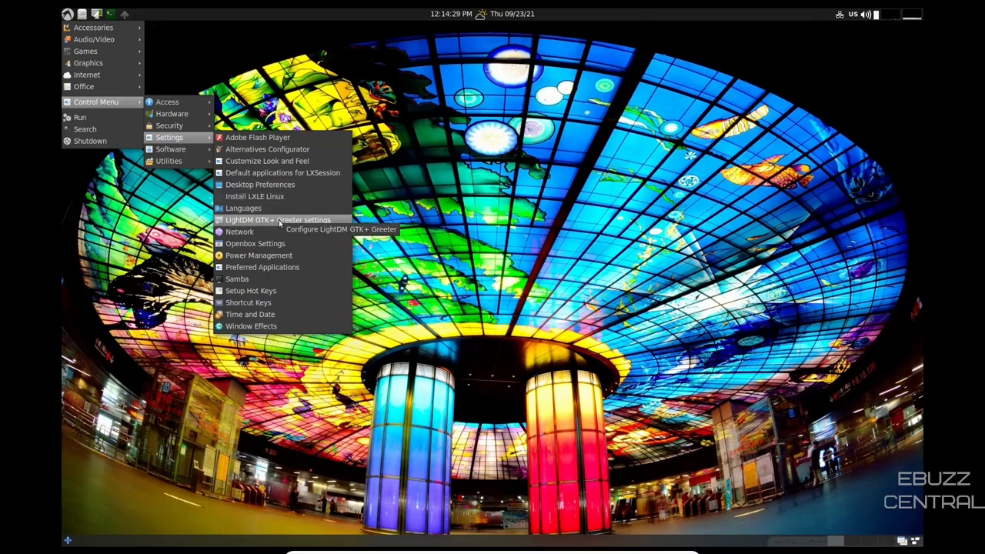
pyautogui.moveTo(254, 243)
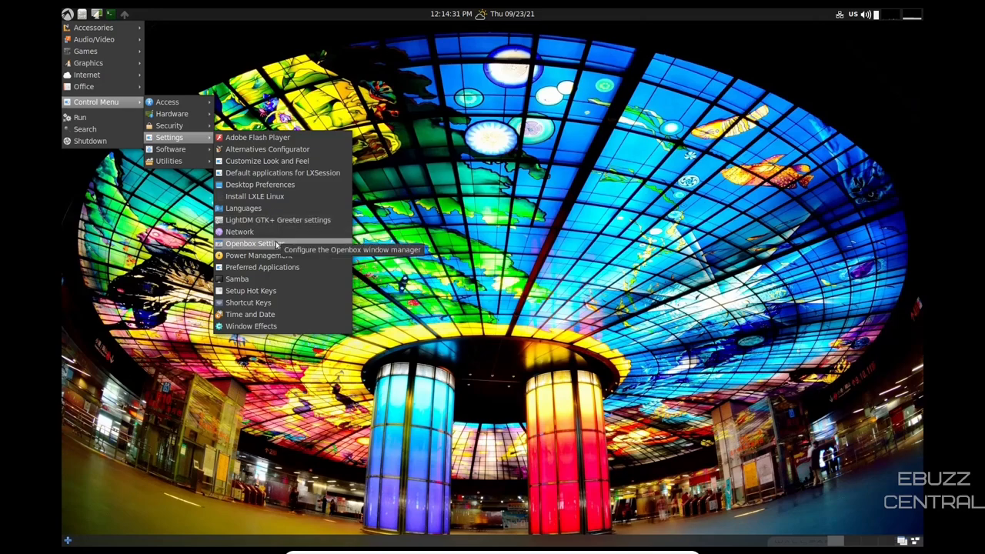
pyautogui.moveTo(262, 267)
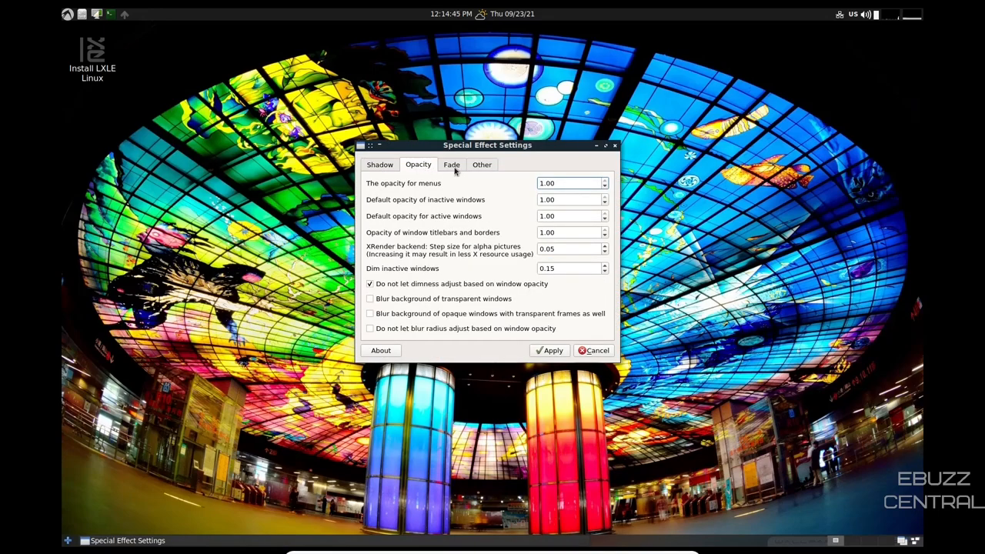
pyautogui.click(482, 164)
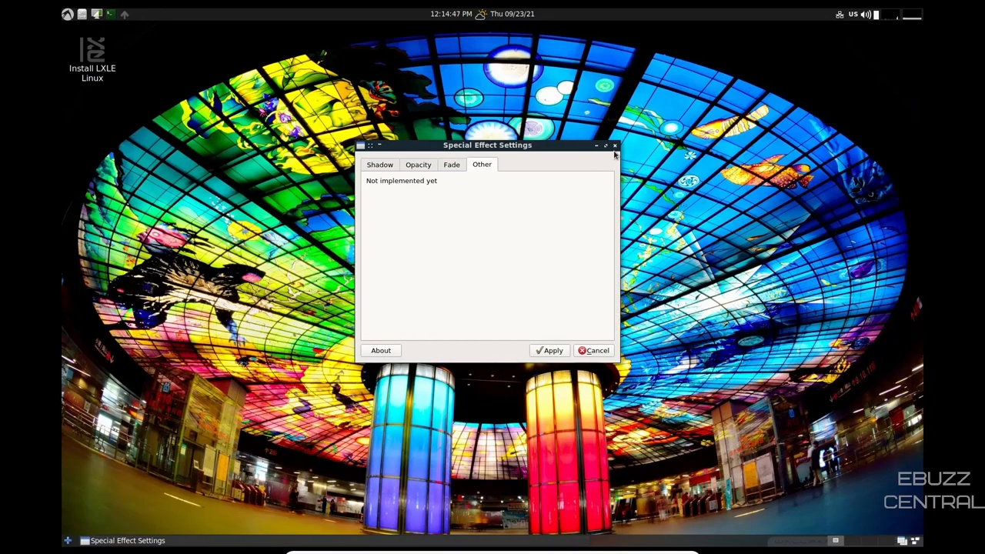
pyautogui.click(615, 145)
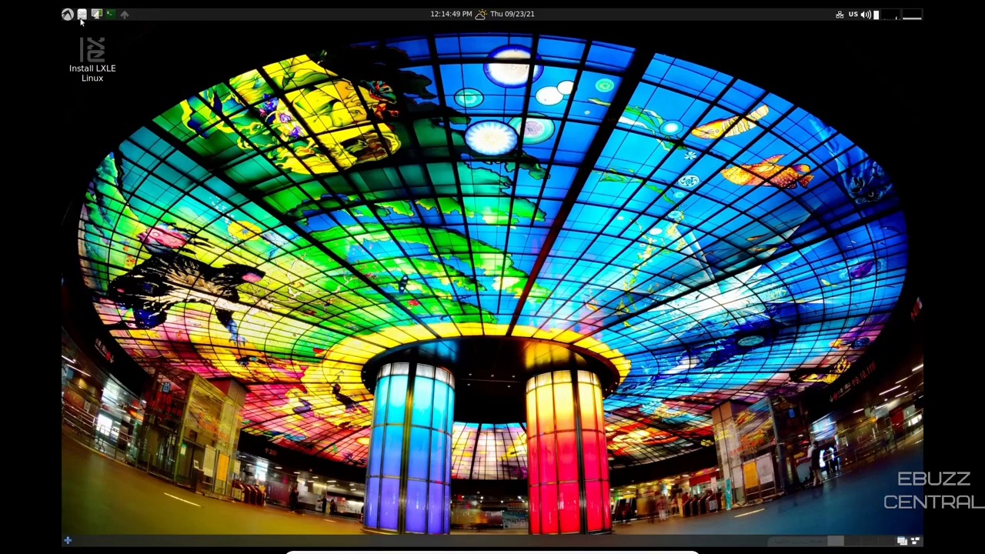
# Launch Synaptic from Control Menu > Software and filter to the Video software section.
pyautogui.click(67, 14)
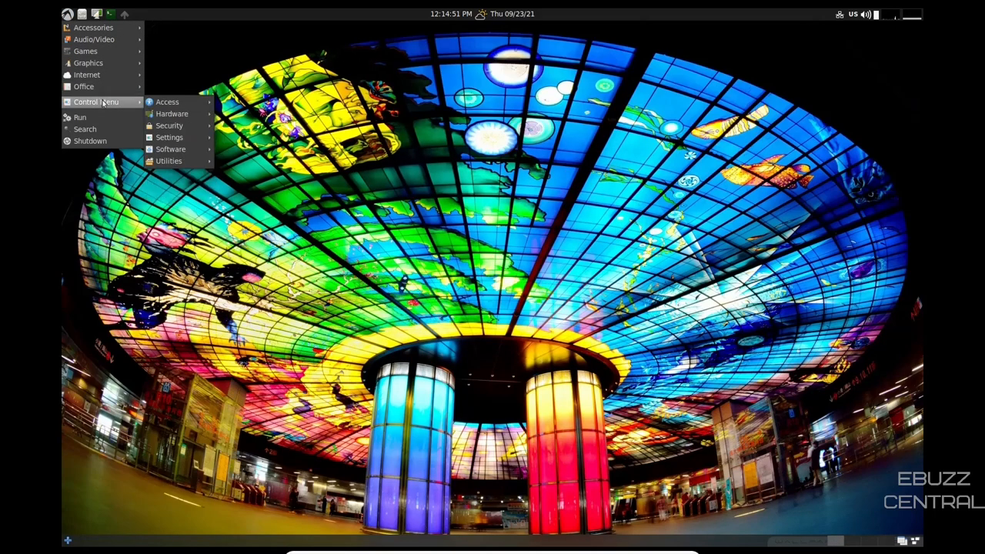
pyautogui.click(170, 148)
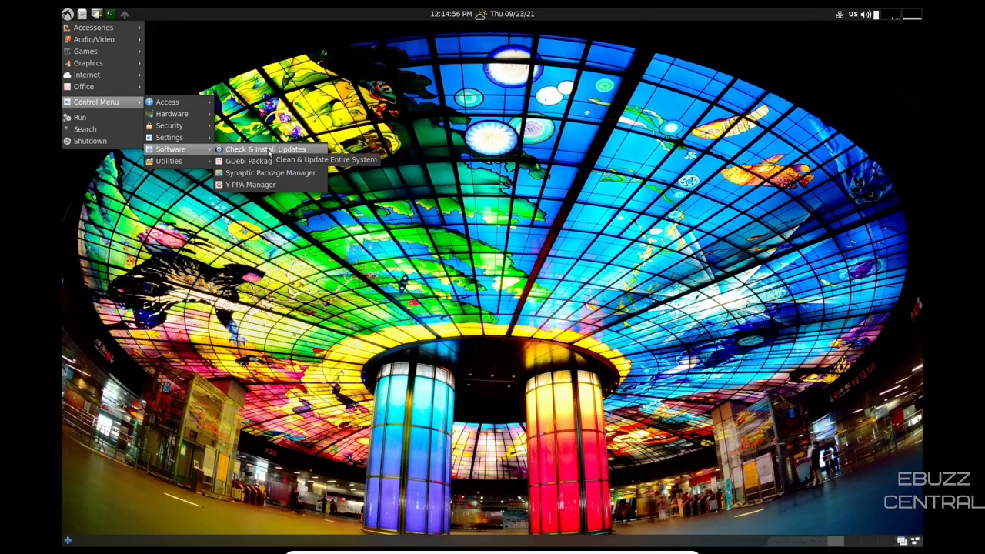
pyautogui.moveTo(250, 185)
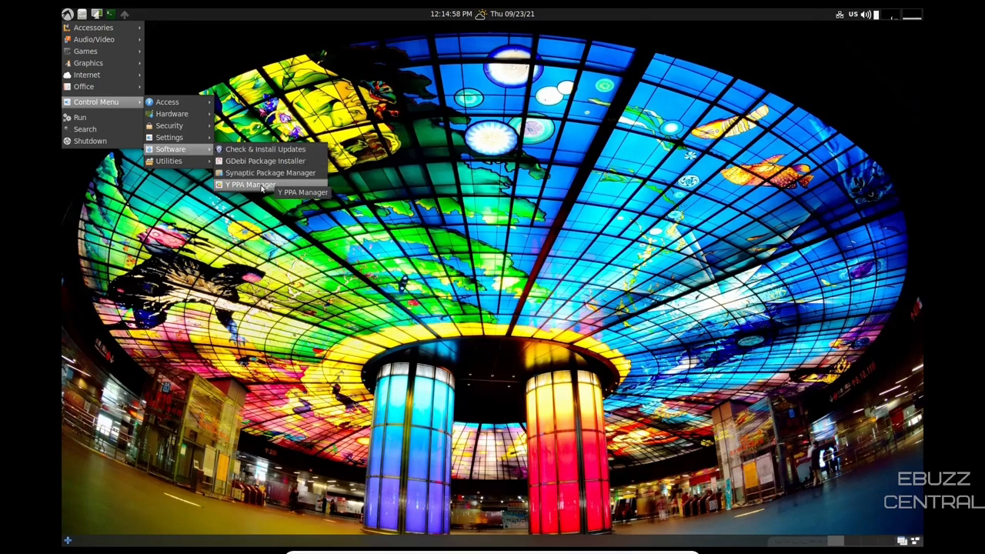
pyautogui.moveTo(269, 173)
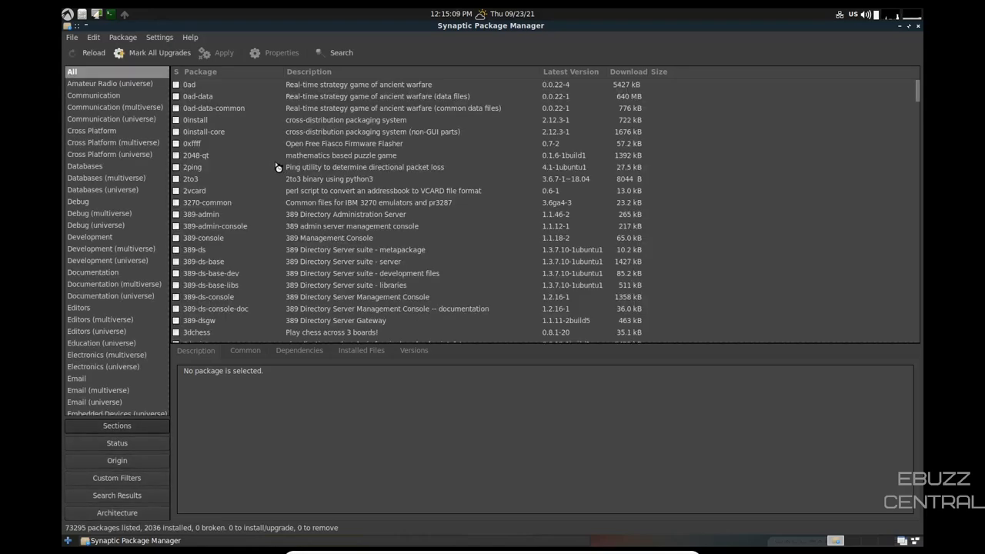
pyautogui.scroll(-3)
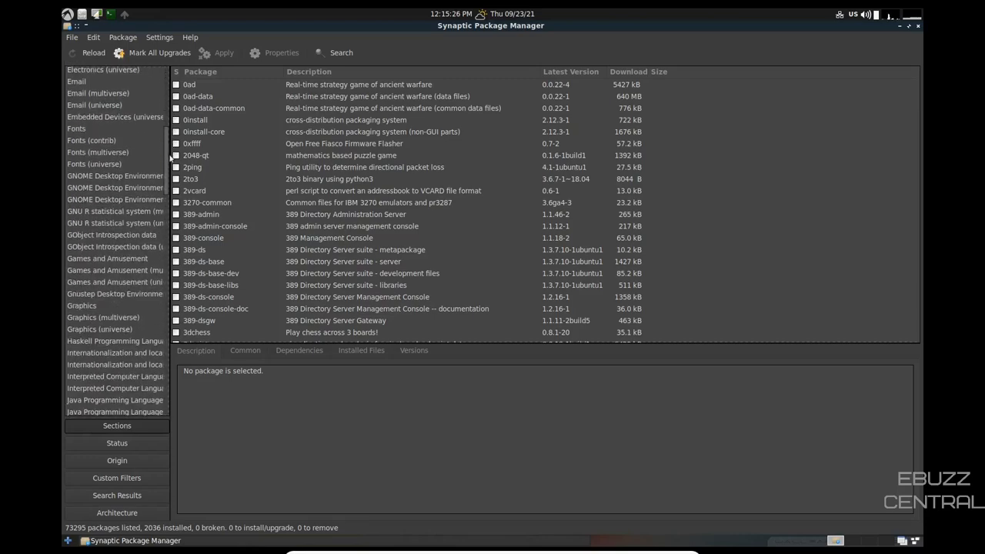
pyautogui.scroll(-3)
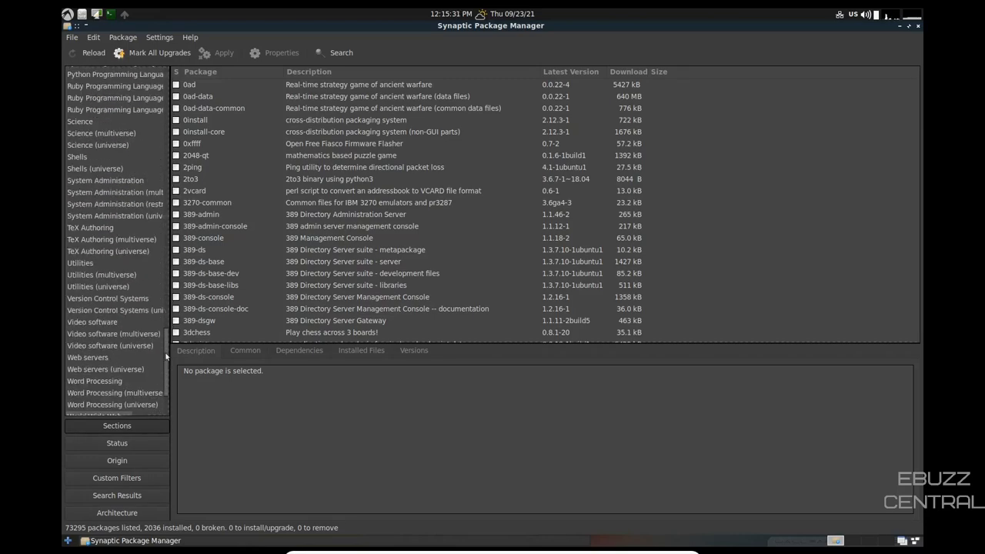
pyautogui.click(91, 321)
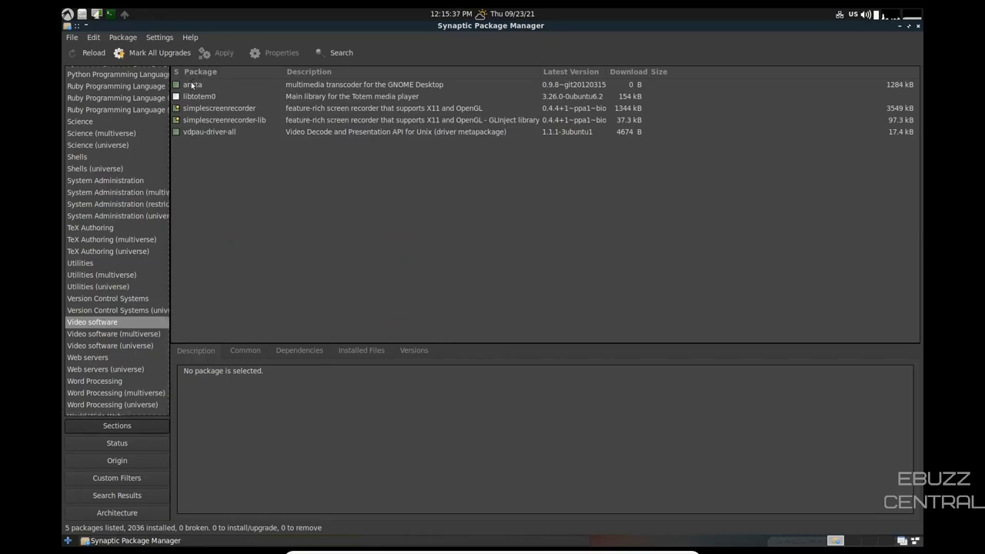
# Search Synaptic for packages matching "obs".
pyautogui.click(341, 52)
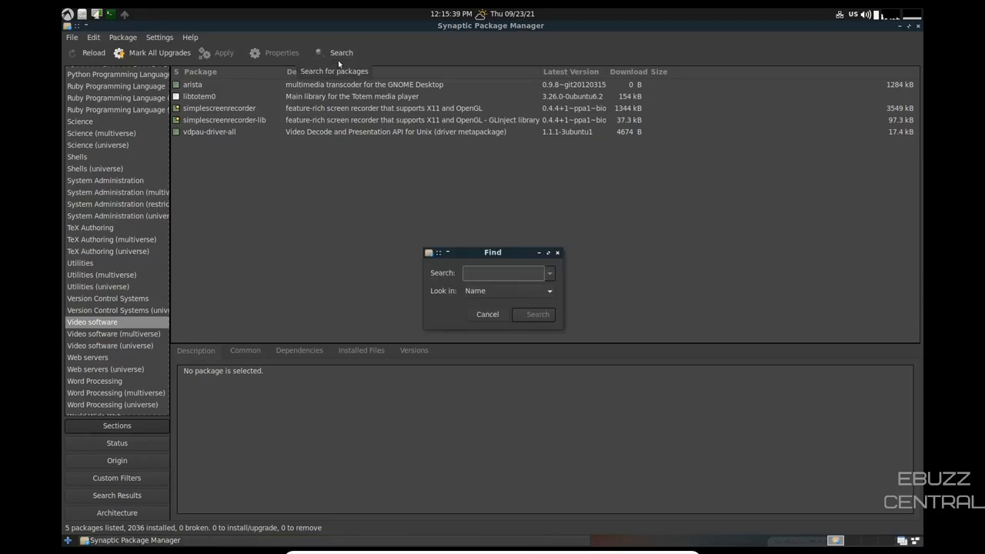
pyautogui.write('obs')
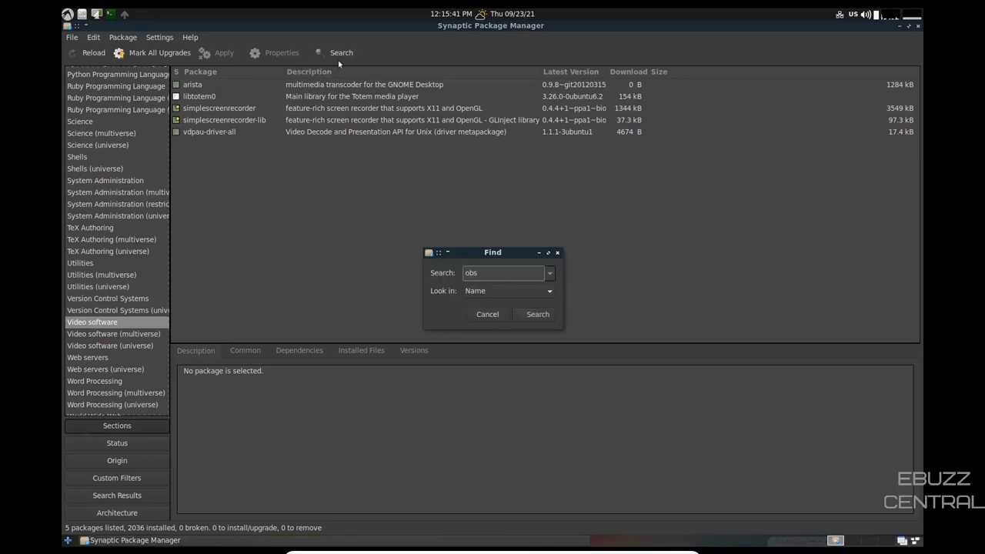
pyautogui.click(537, 314)
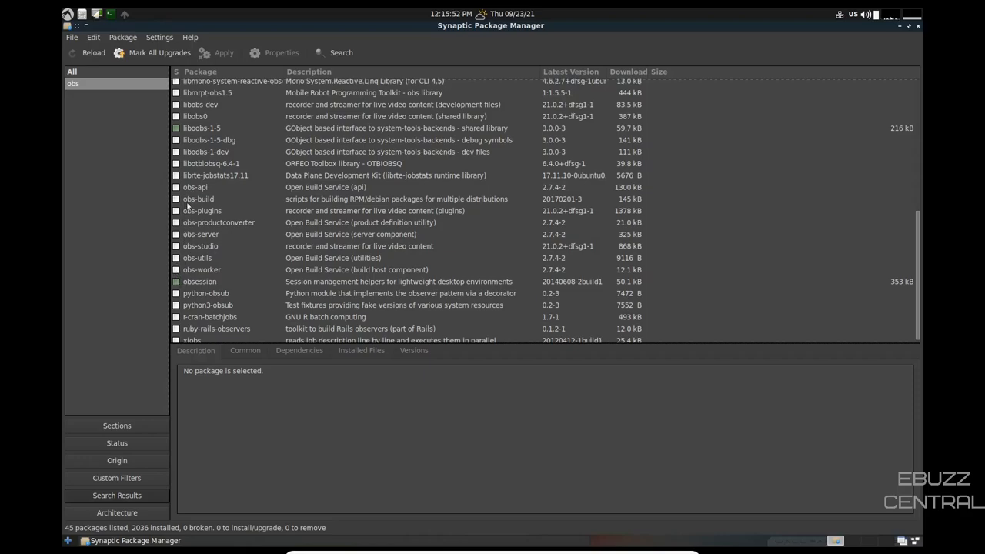
# Mark obs-api for installation and accept its required dependency packages.
pyautogui.rightClick(194, 187)
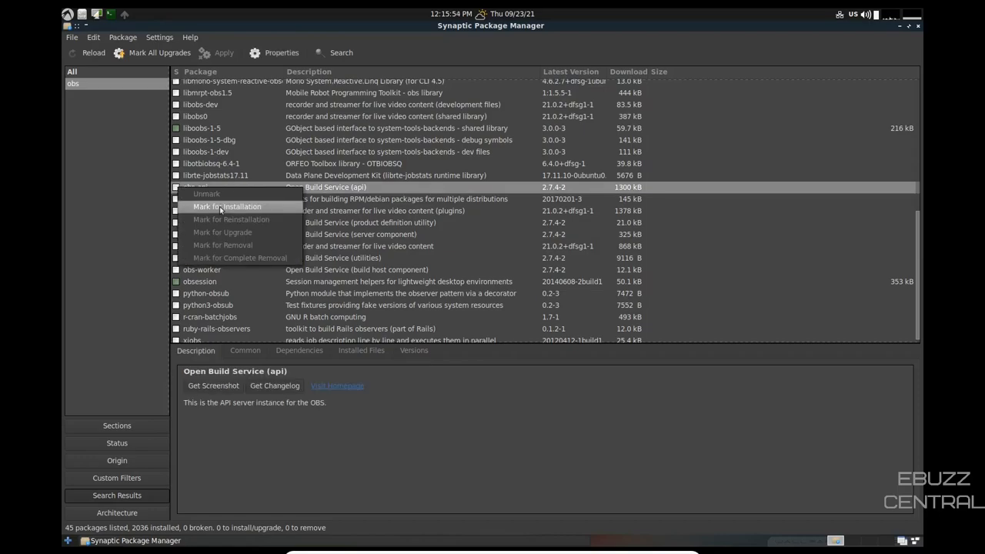
pyautogui.click(226, 206)
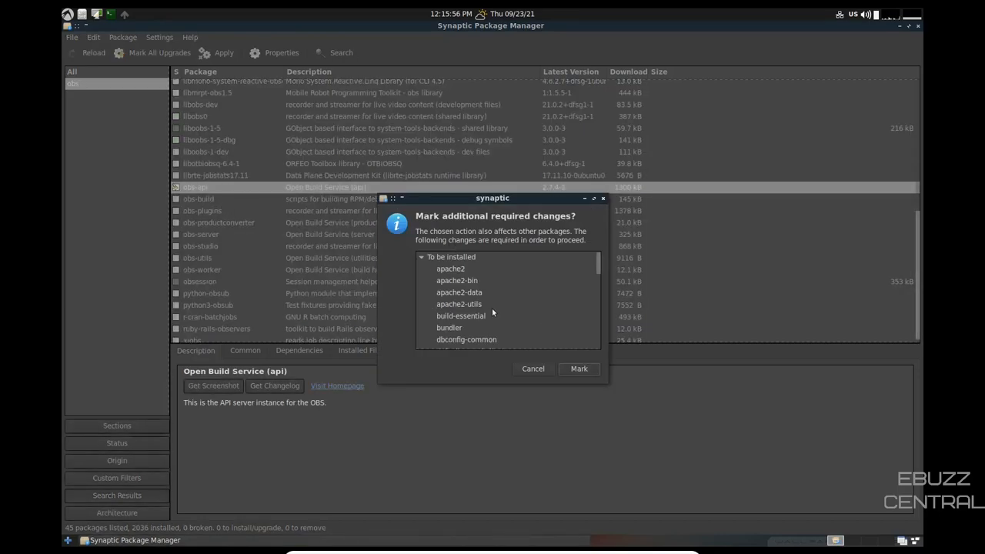
pyautogui.scroll(-3)
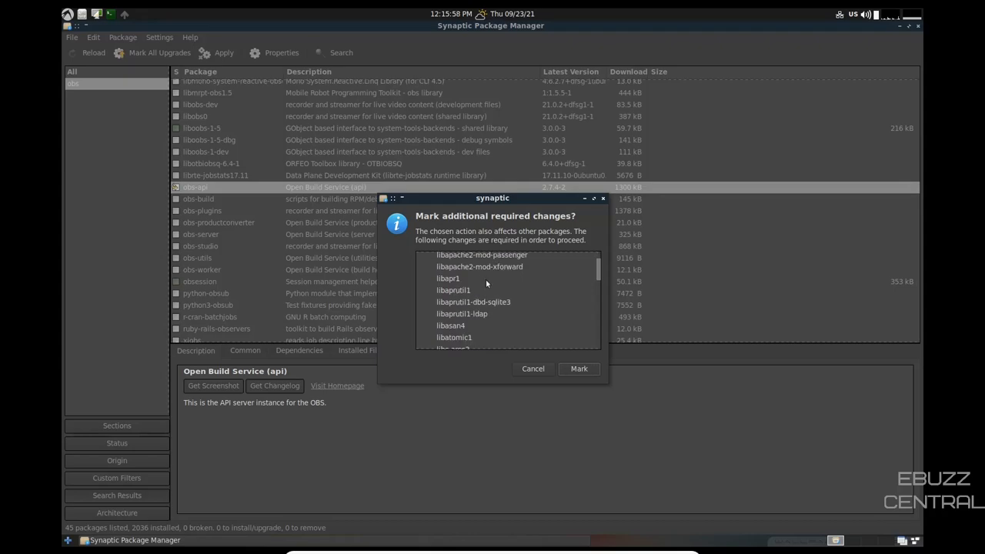
pyautogui.scroll(-3)
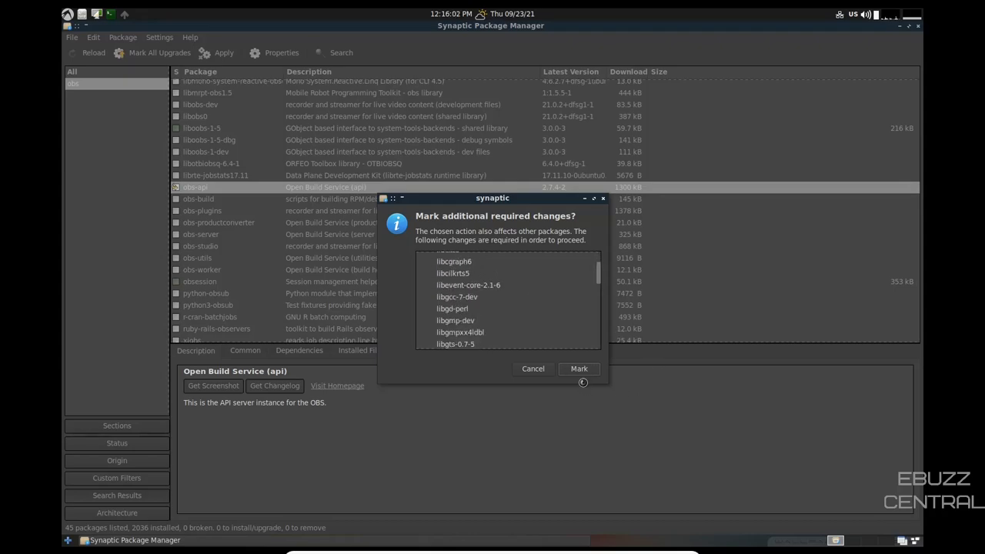
pyautogui.click(579, 368)
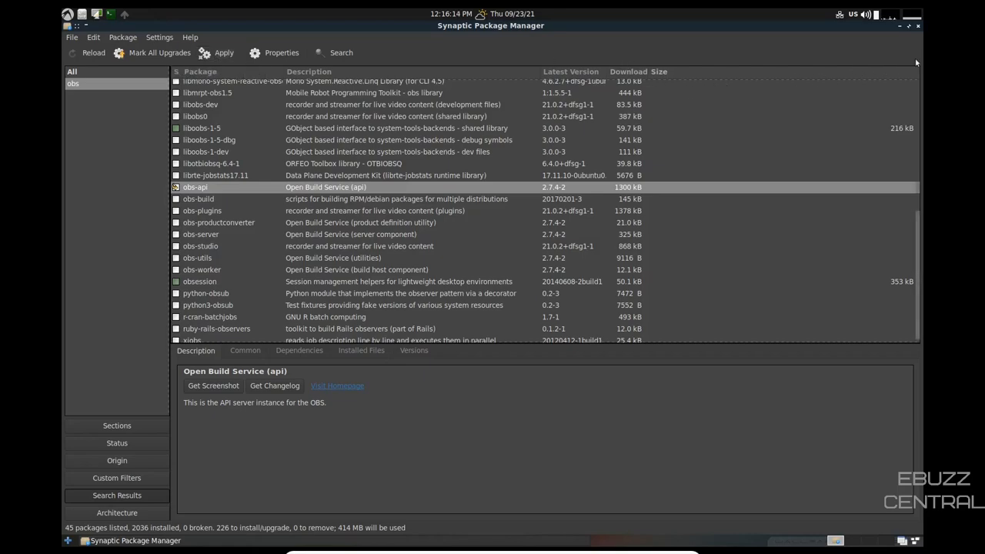
# Close Synaptic and change the wallpaper to the night bridge photo from the panel.
pyautogui.click(917, 25)
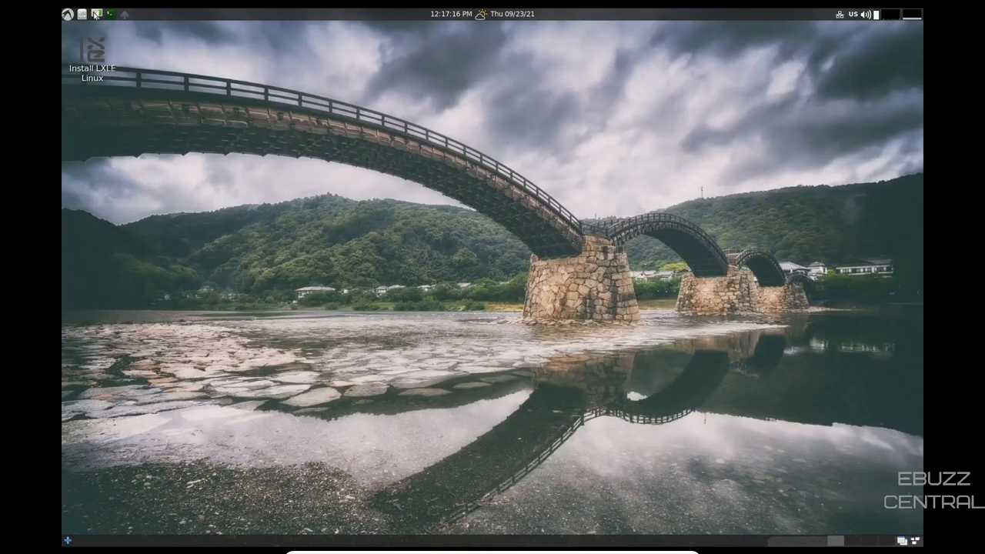
pyautogui.click(96, 14)
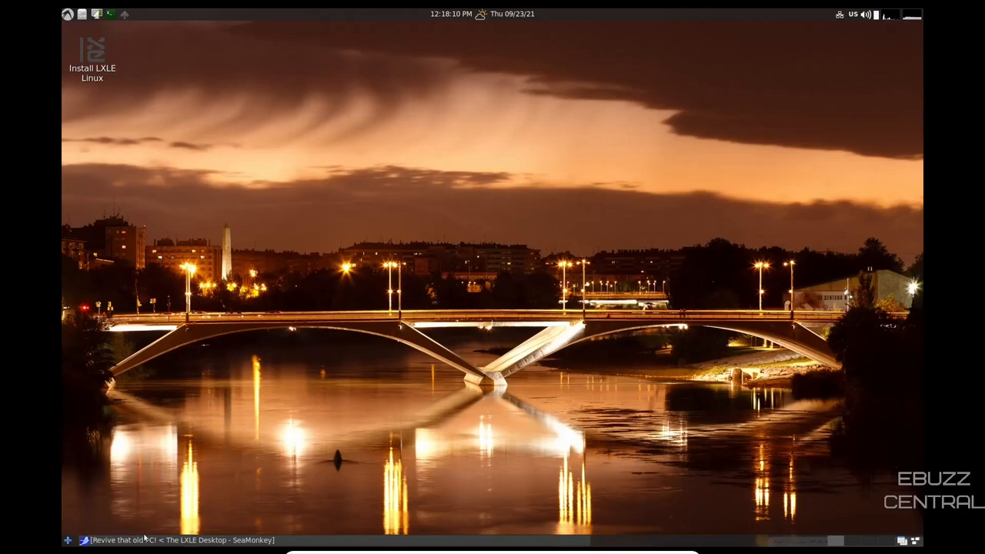
# Bring the SeaMonkey window showing the lxle.net homepage to the front.
pyautogui.click(177, 539)
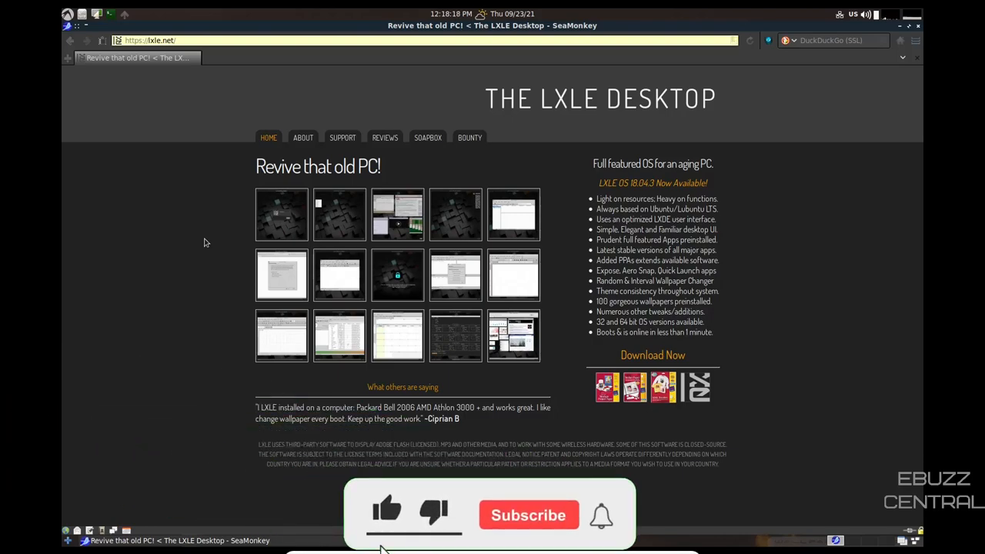
pyautogui.click(528, 514)
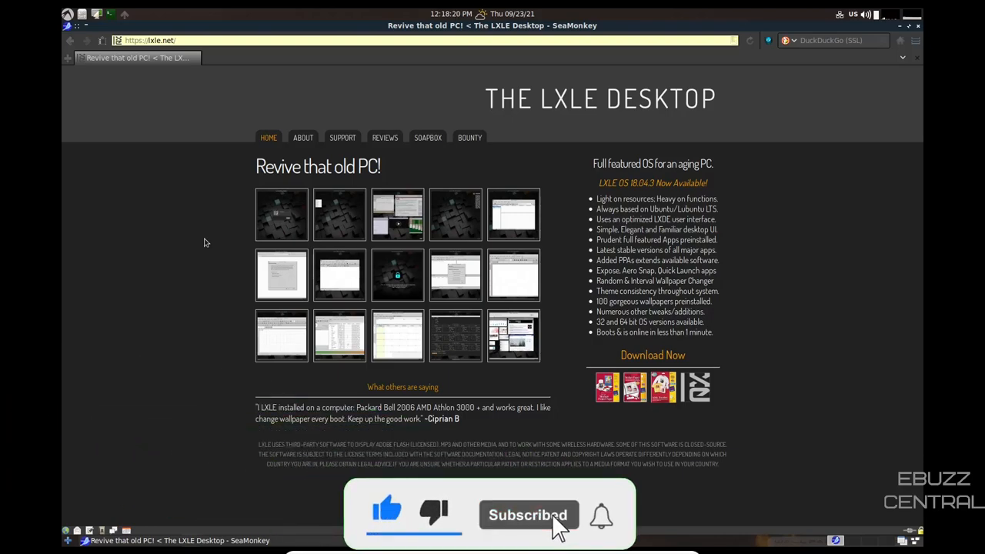